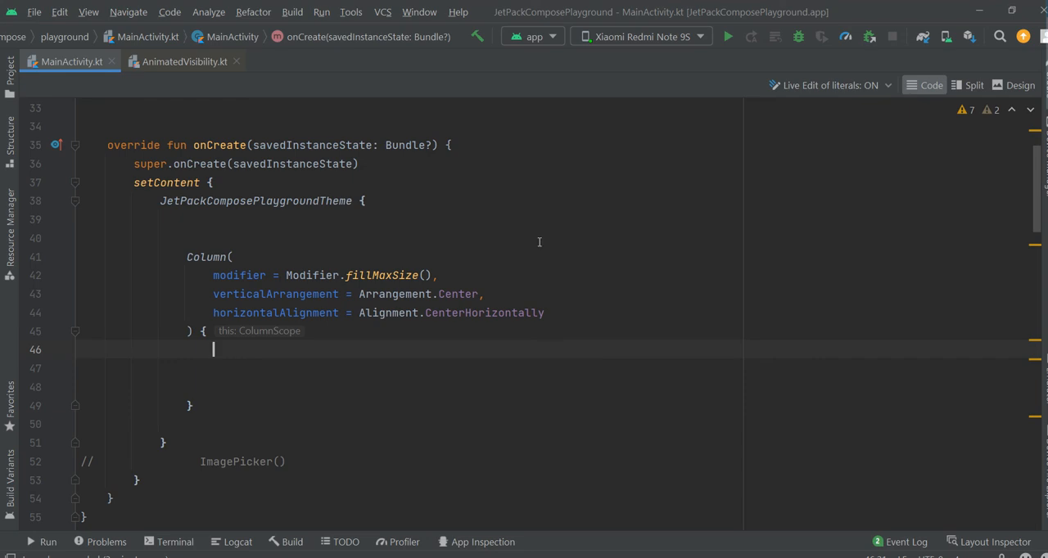
- Declare var isVisible by remember { mutableStateOf(false) } inside the Column lambda
scroll("down", 3)
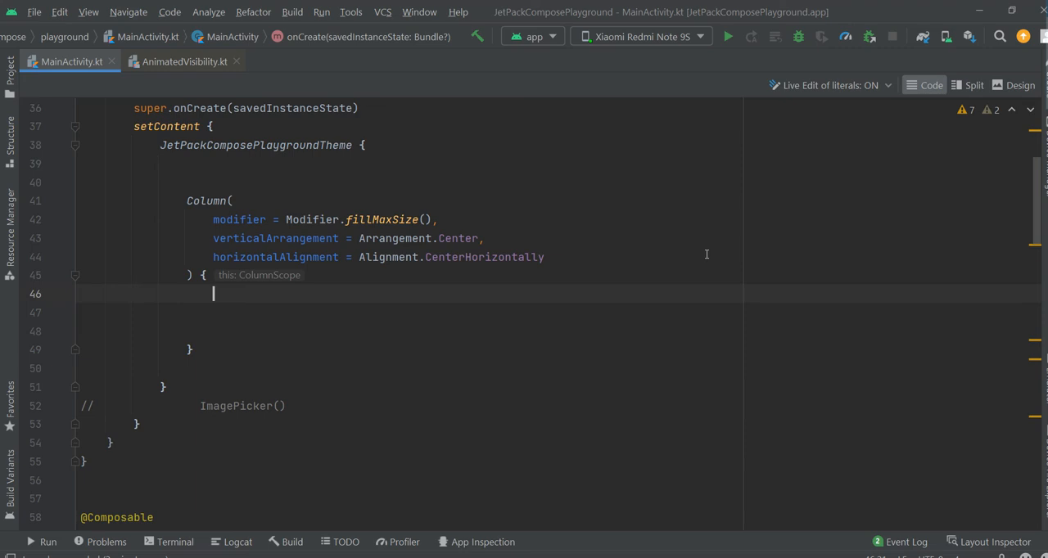
type("var")
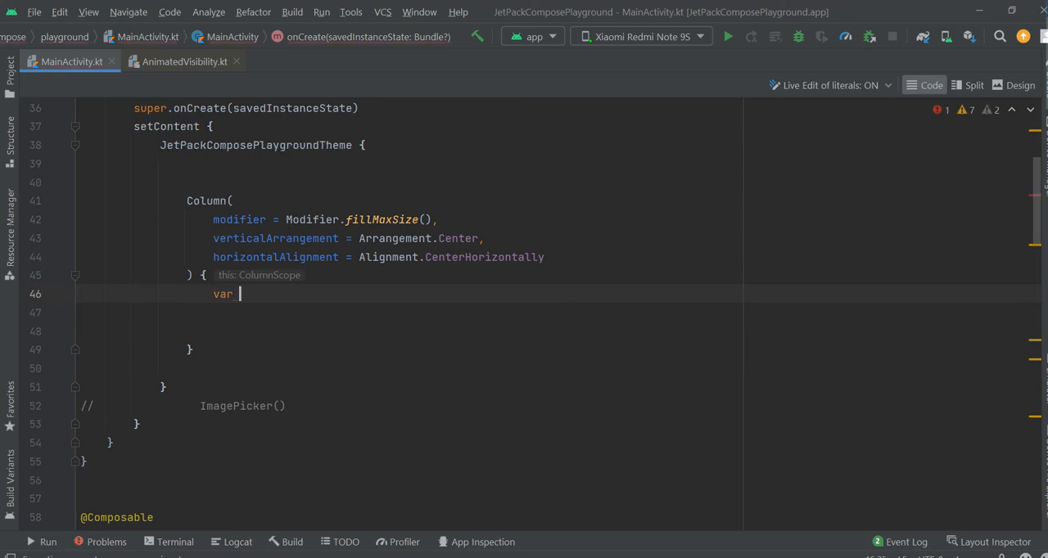
type("i")
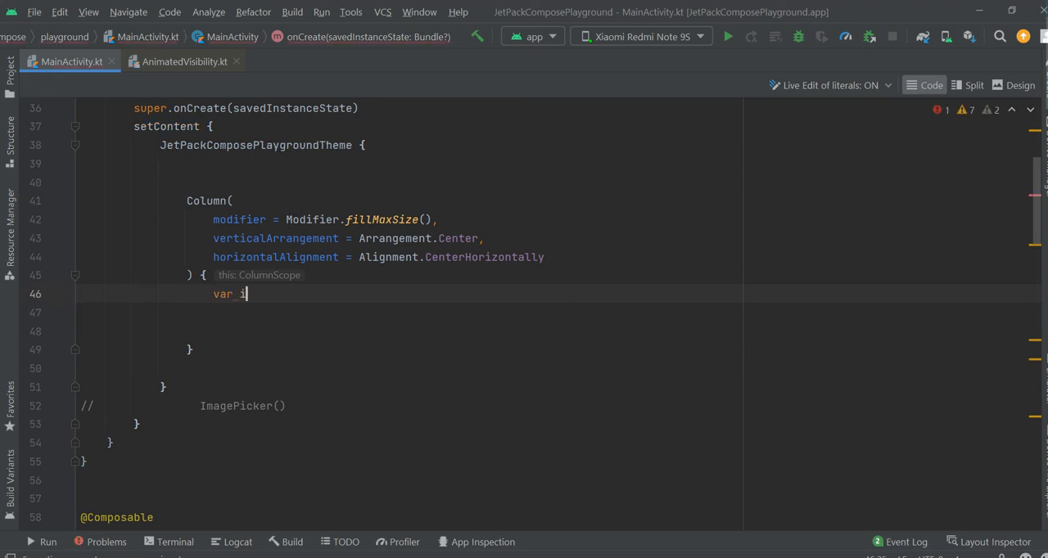
type("sVisible by remember {")
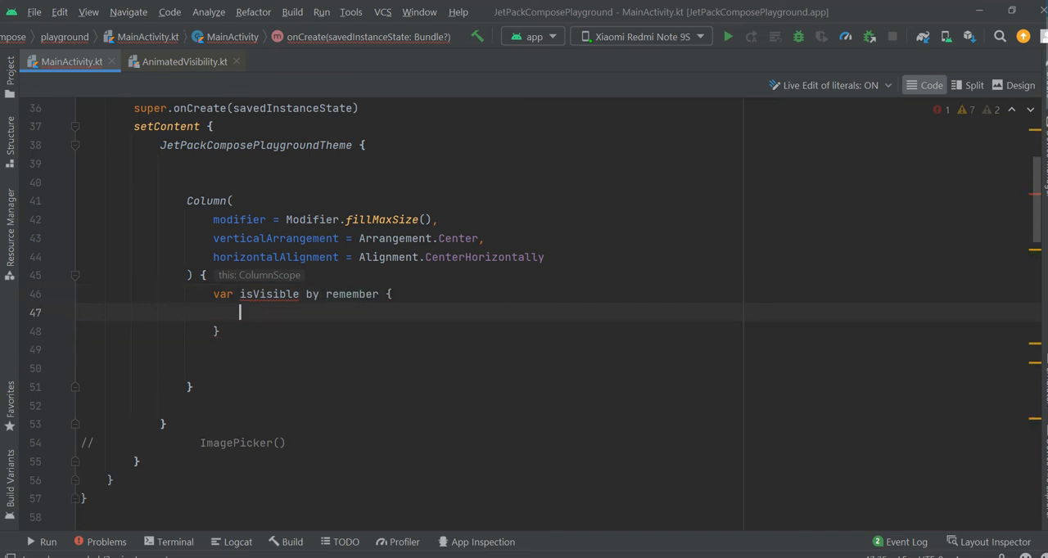
type("mutable")
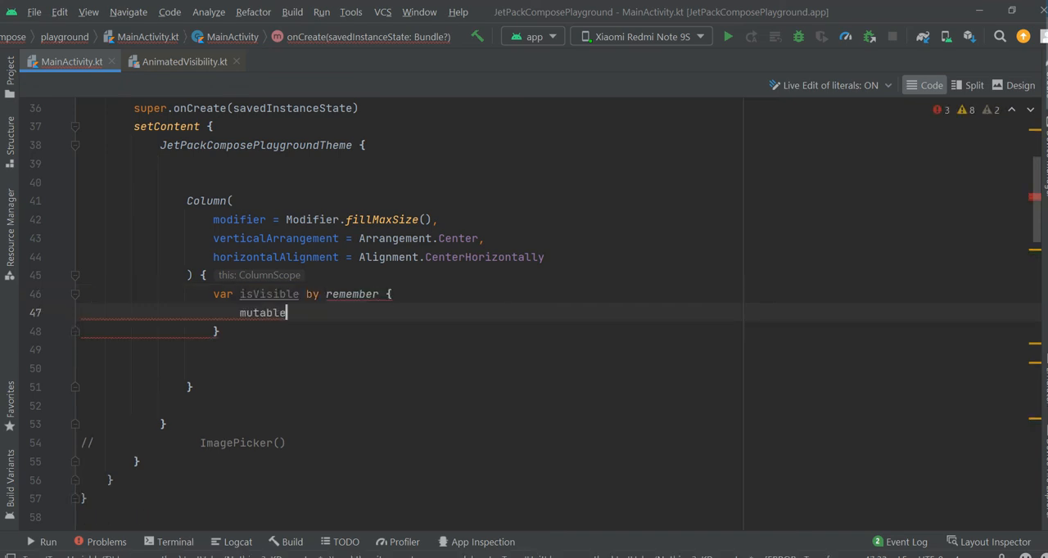
type("StateOf()")
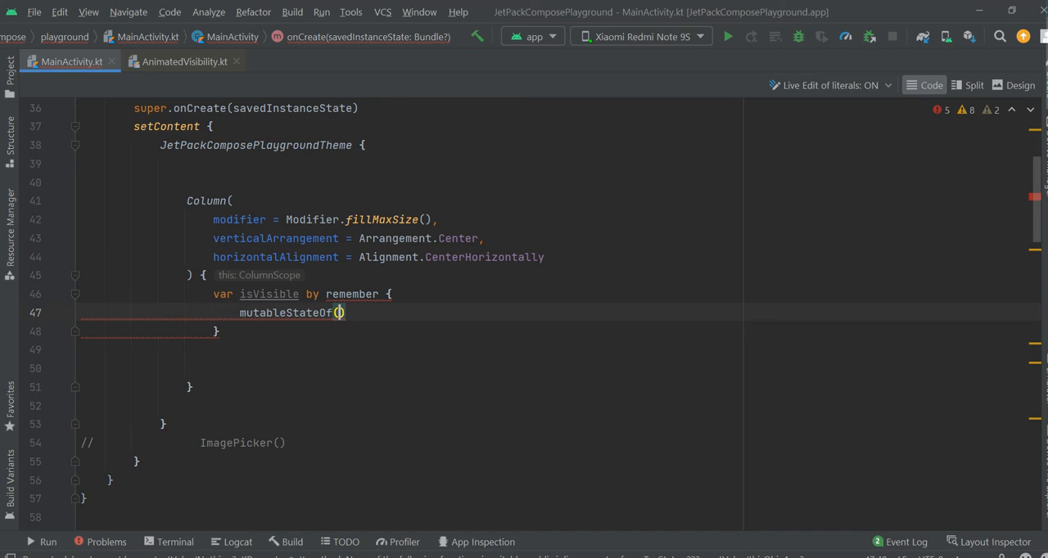
type("false")
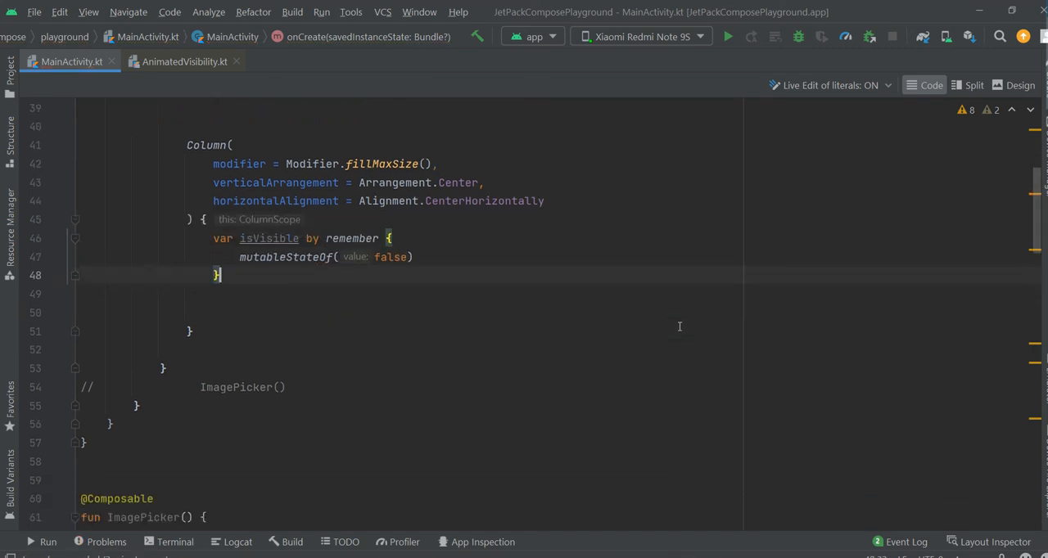
mouse_move(588, 318)
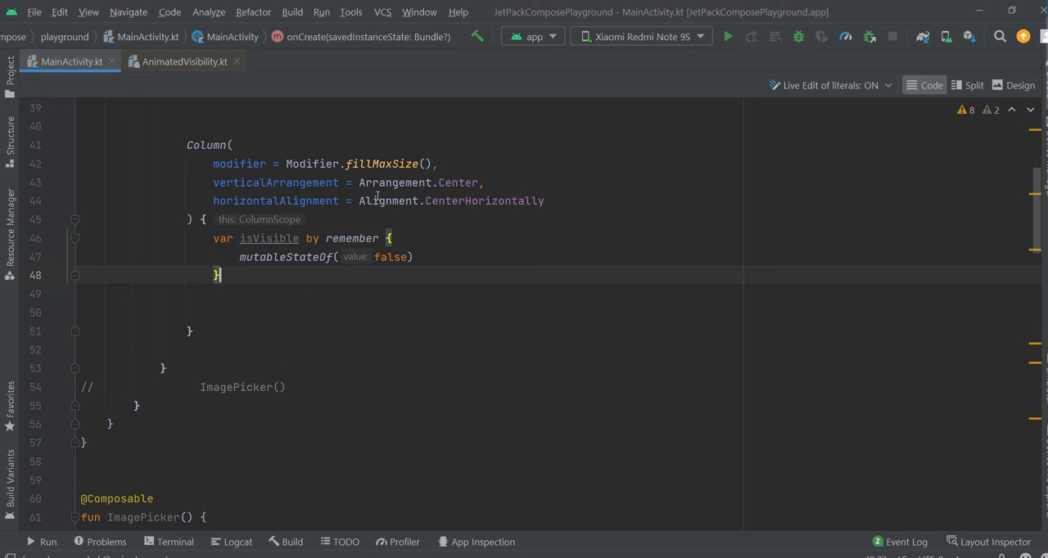
mouse_move(239, 296)
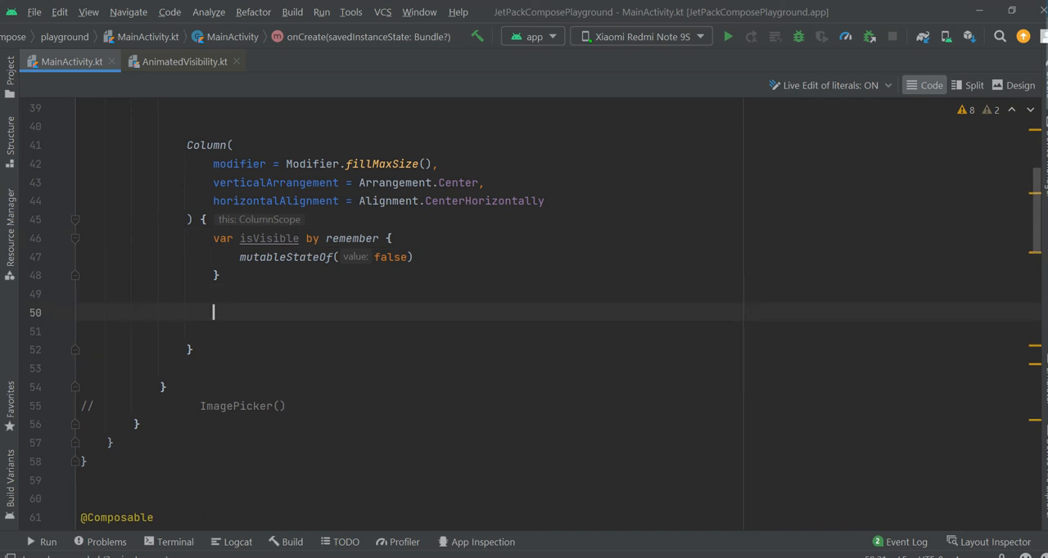
- Add a Button whose onClick sets isVisible = !isVisible
type("Button(onClick = {")
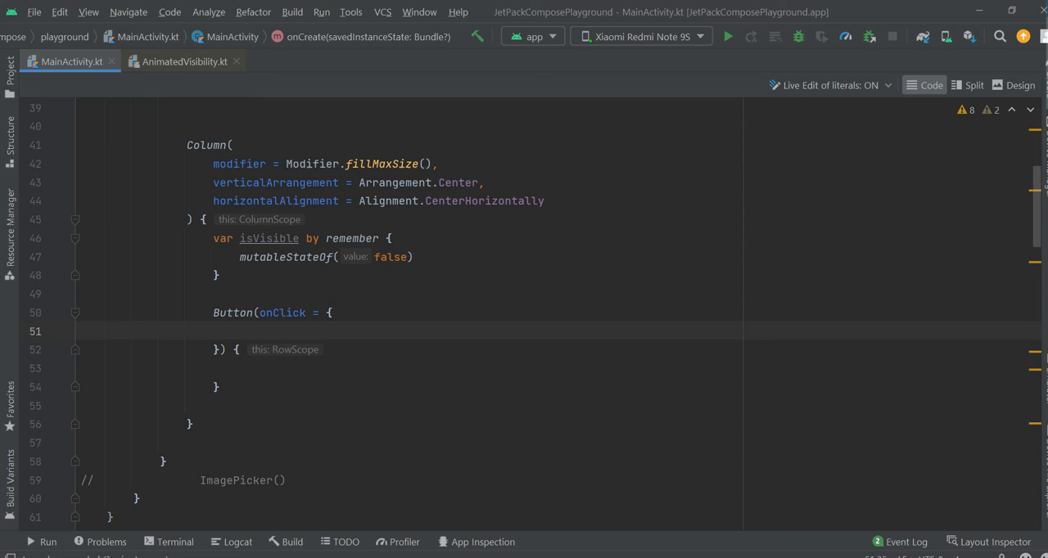
type("is")
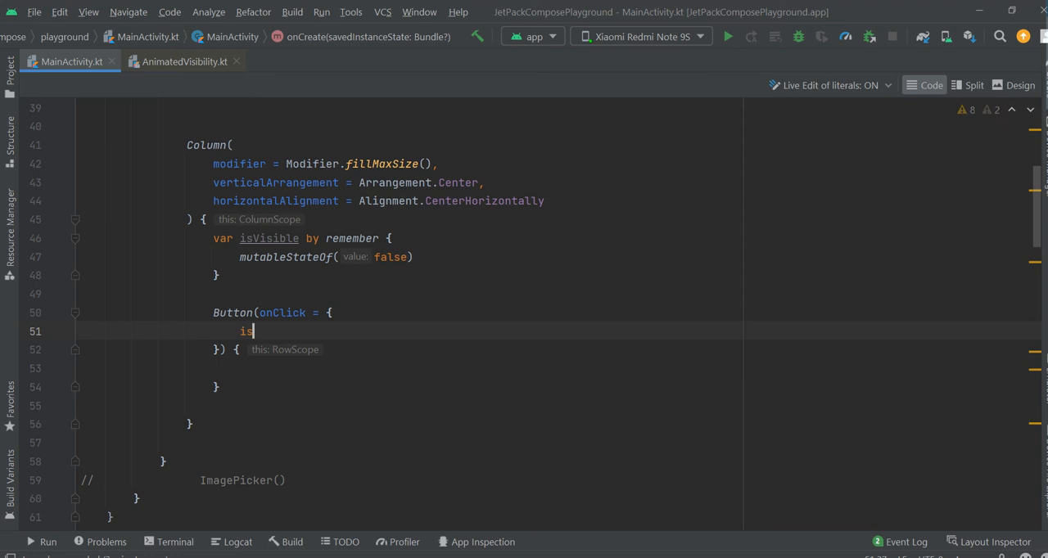
type("Visible =")
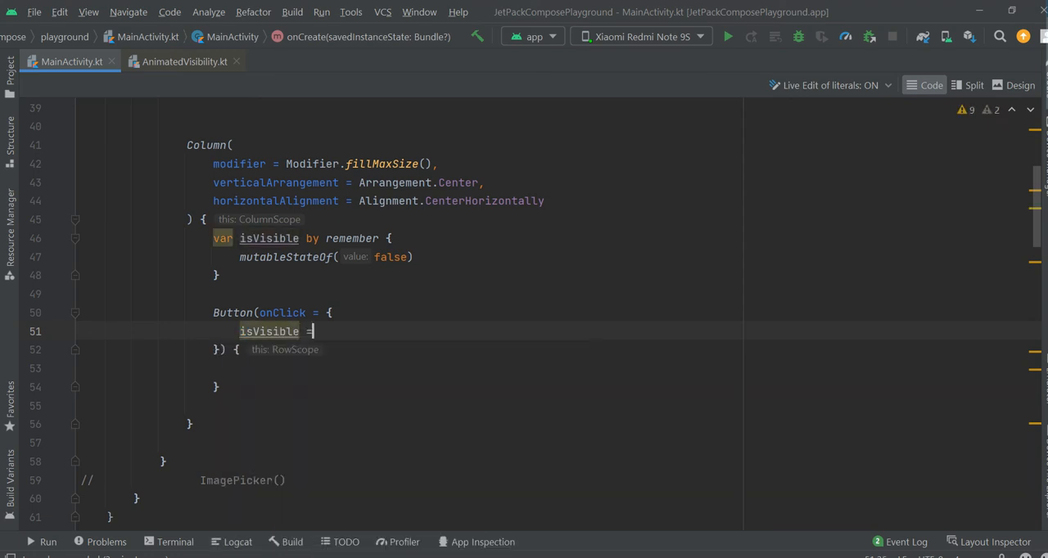
type("!")
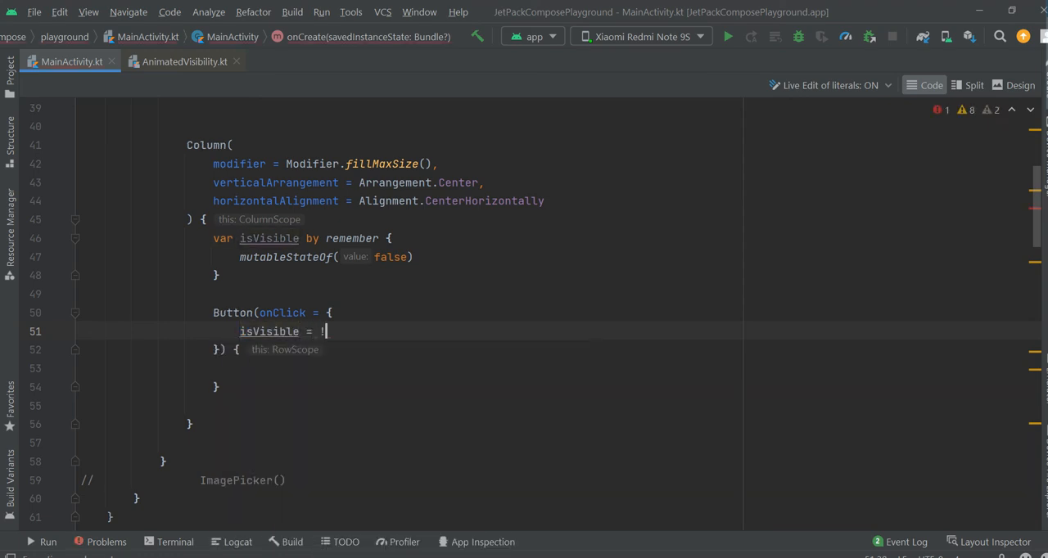
type("isVisible")
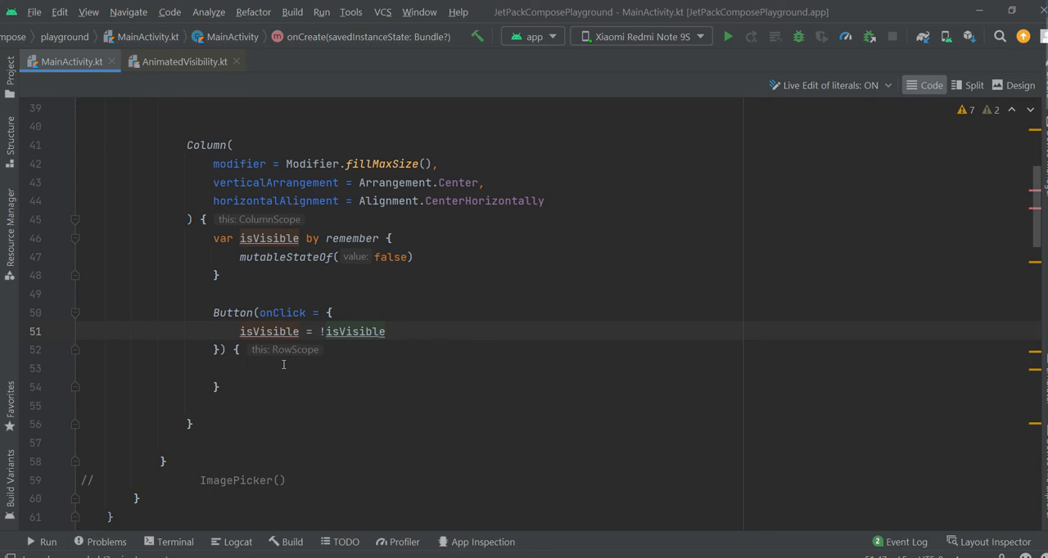
- Give the Button a Text reading "Hide" when isVisible, otherwise "Show"
type("Text(text = if (")
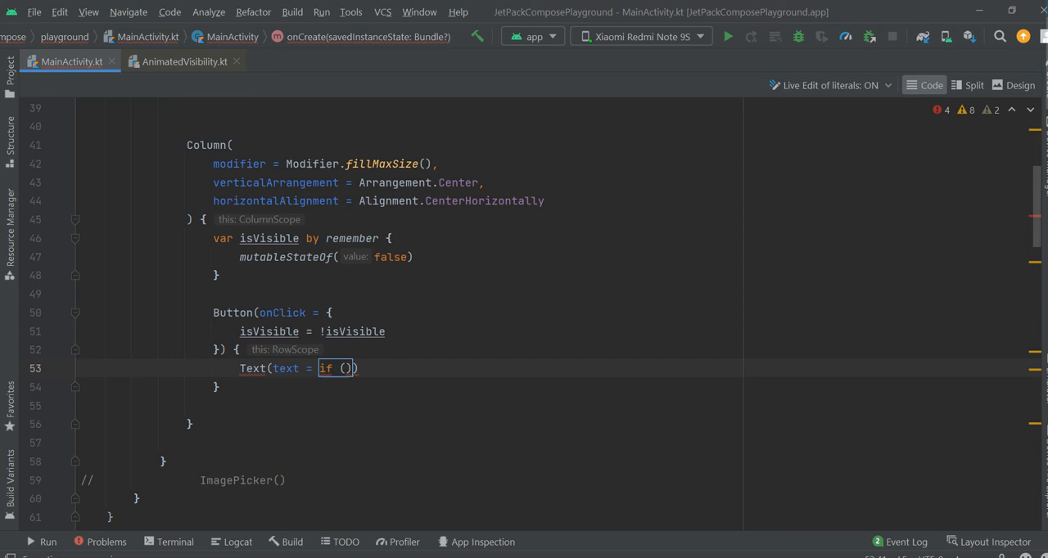
type("isVisible")
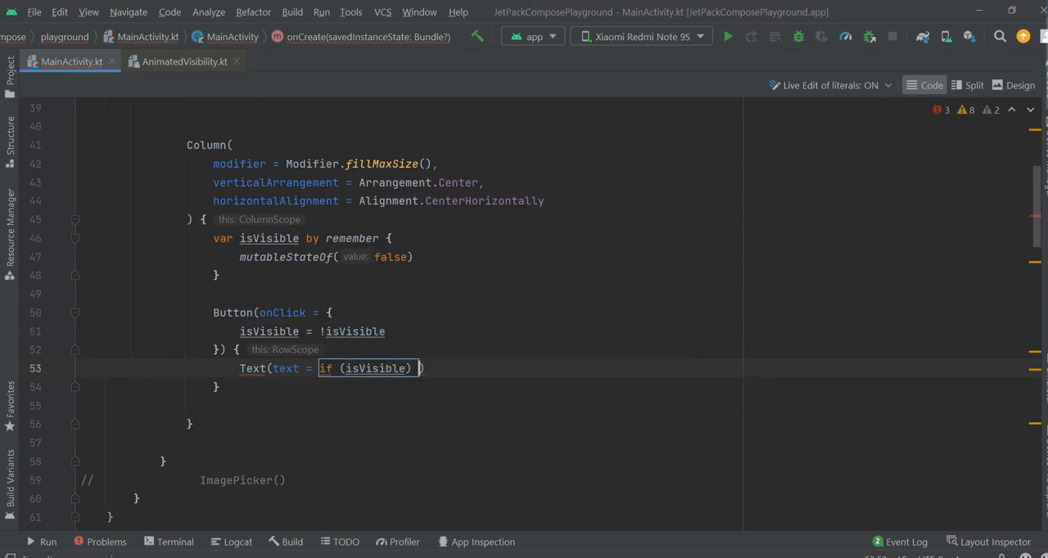
type("\"Hide\"")
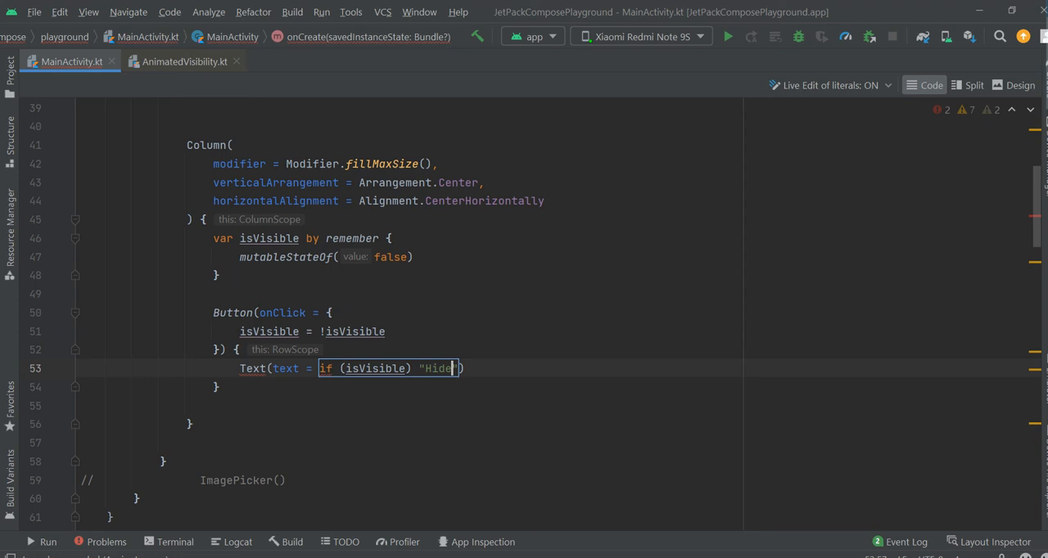
type("else \"")
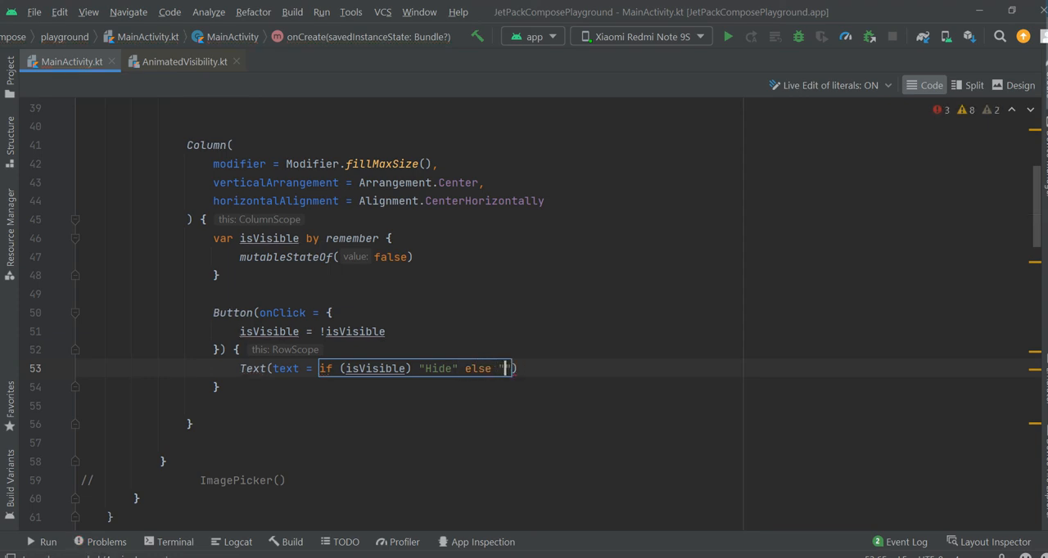
type("Show")
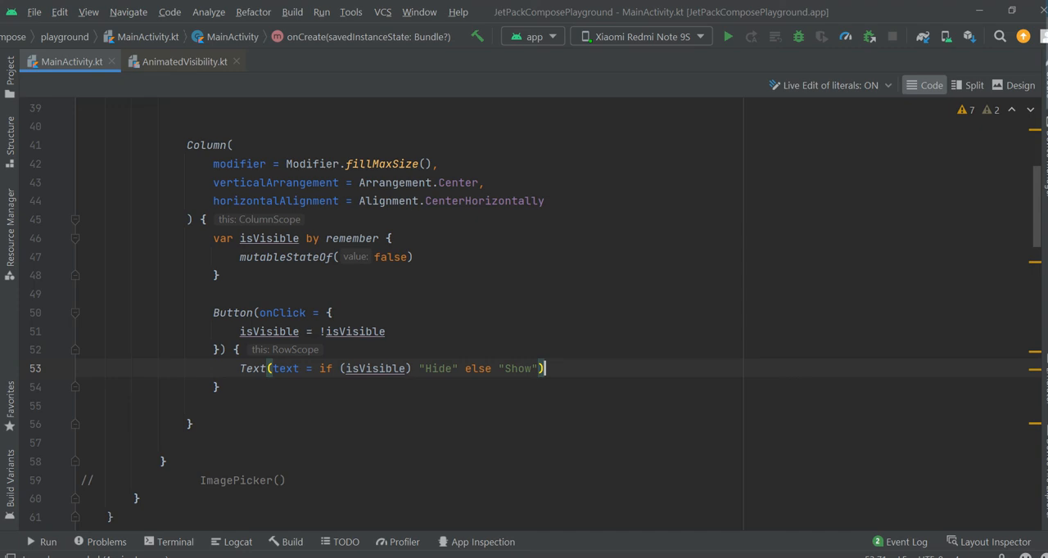
scroll("down", 3)
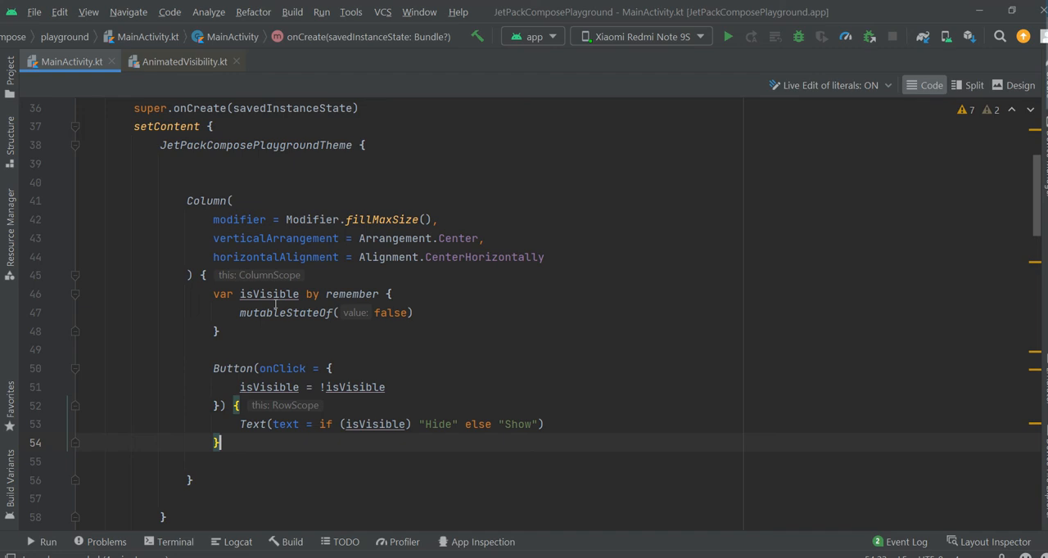
- Add a Box below the Button with Modifier.size(300.dp).padding(20.dp)
double_click(268, 295)
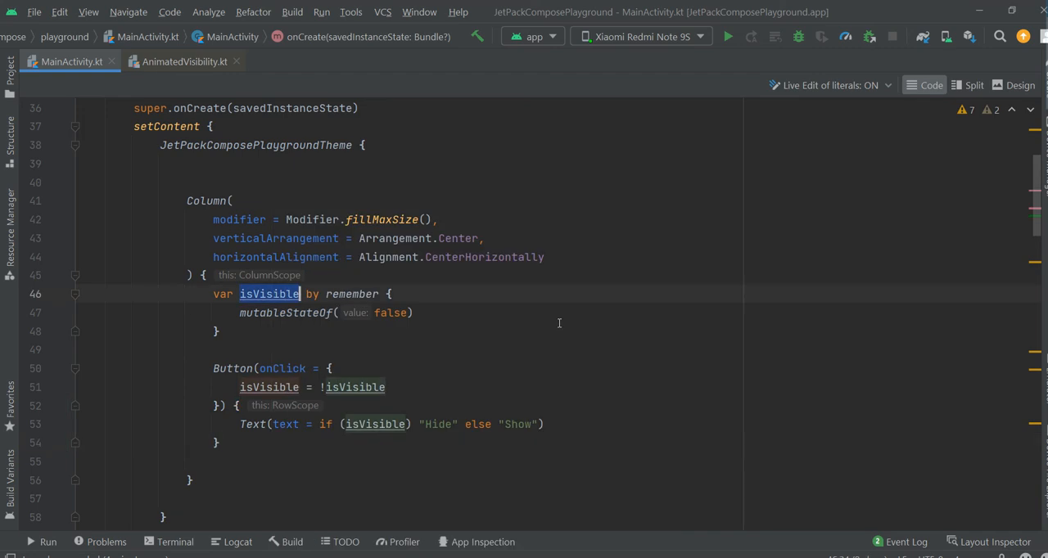
scroll("down", 3)
type("Box(modifier = ")
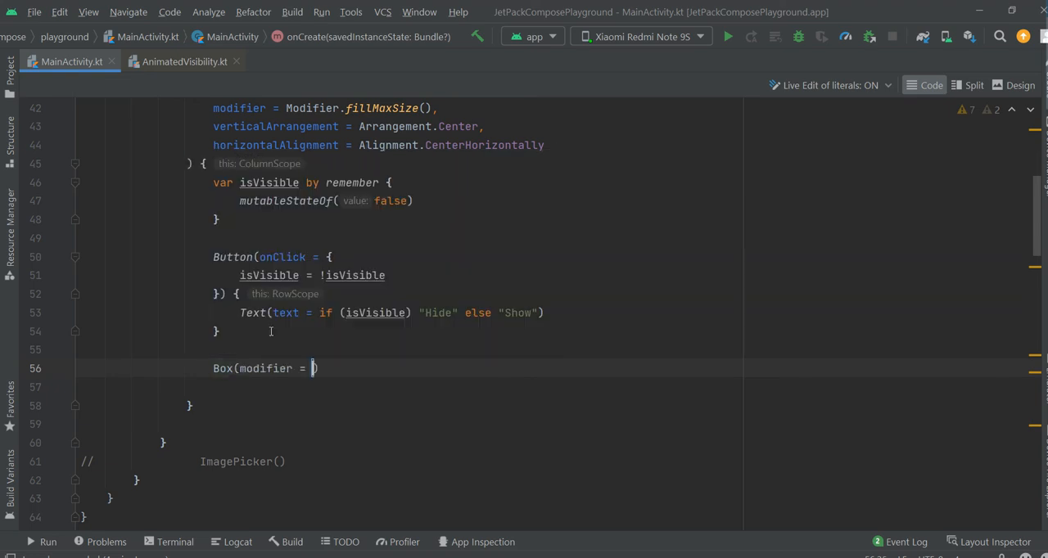
type("Modifier.")
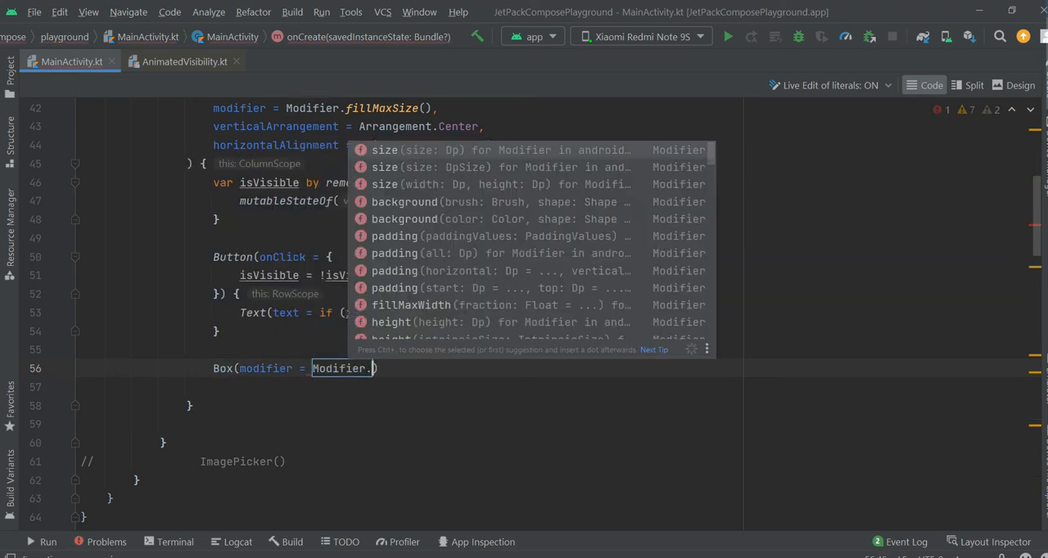
type("fillmax")
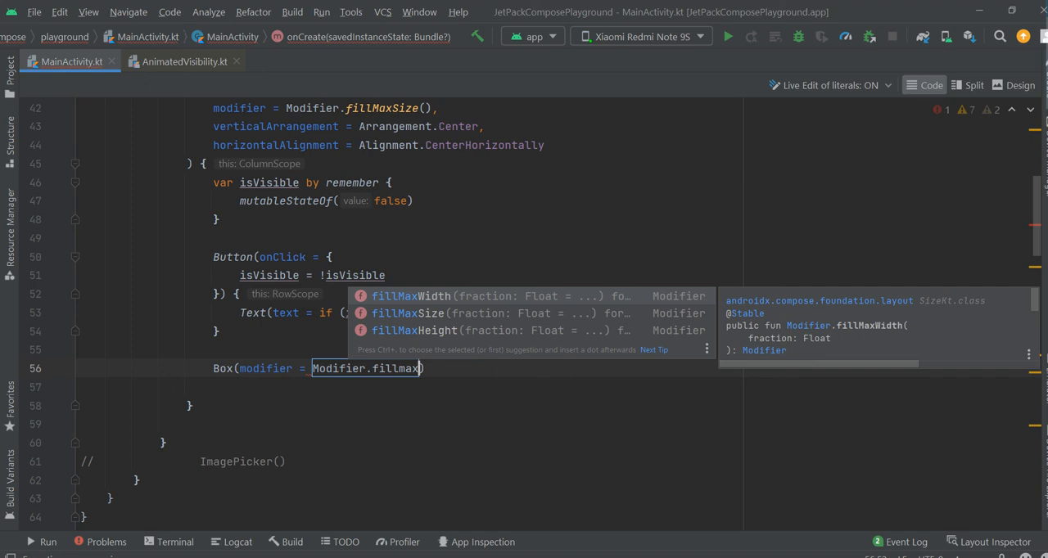
left_click(409, 295)
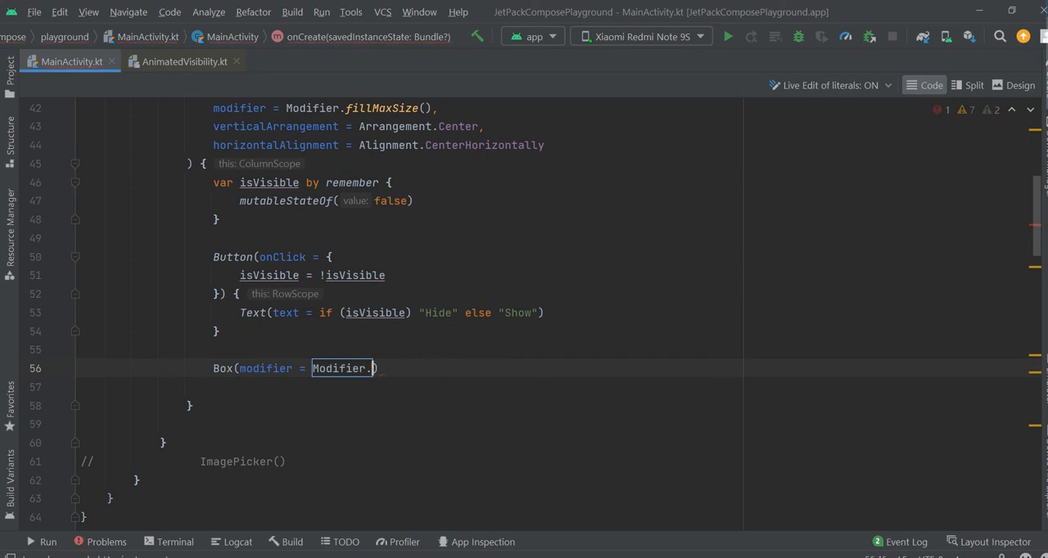
type("size()")
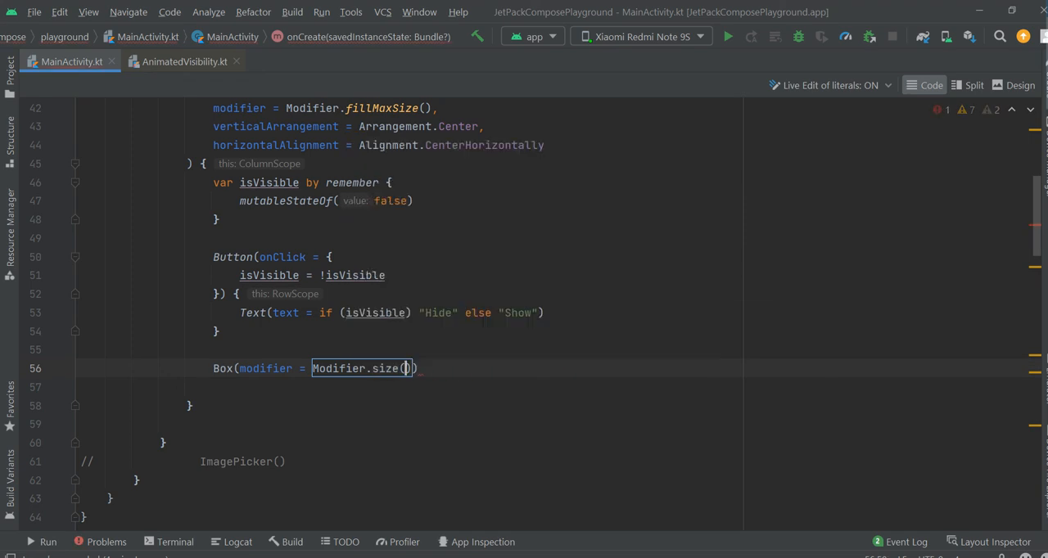
type("300.dp")
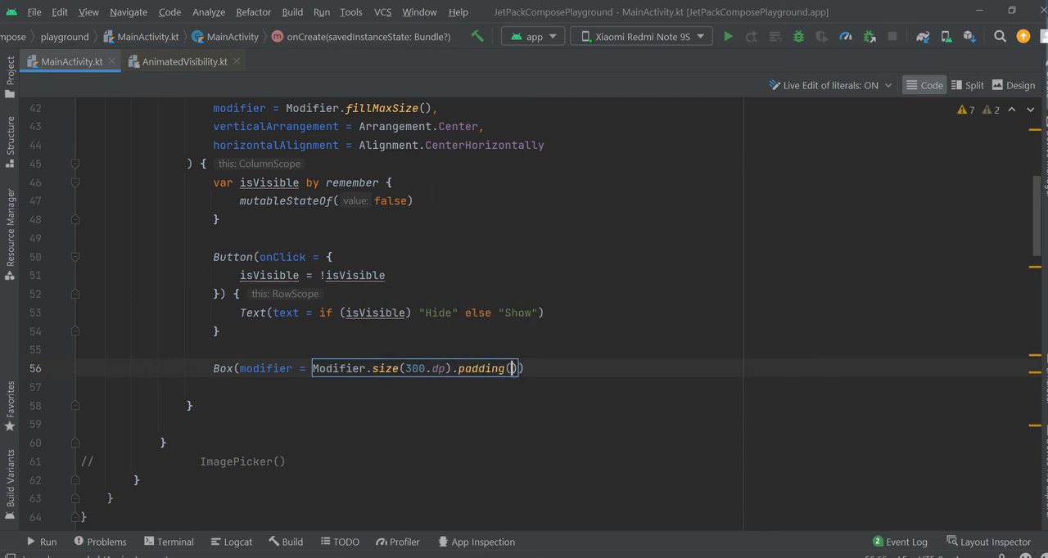
type("20.dp")
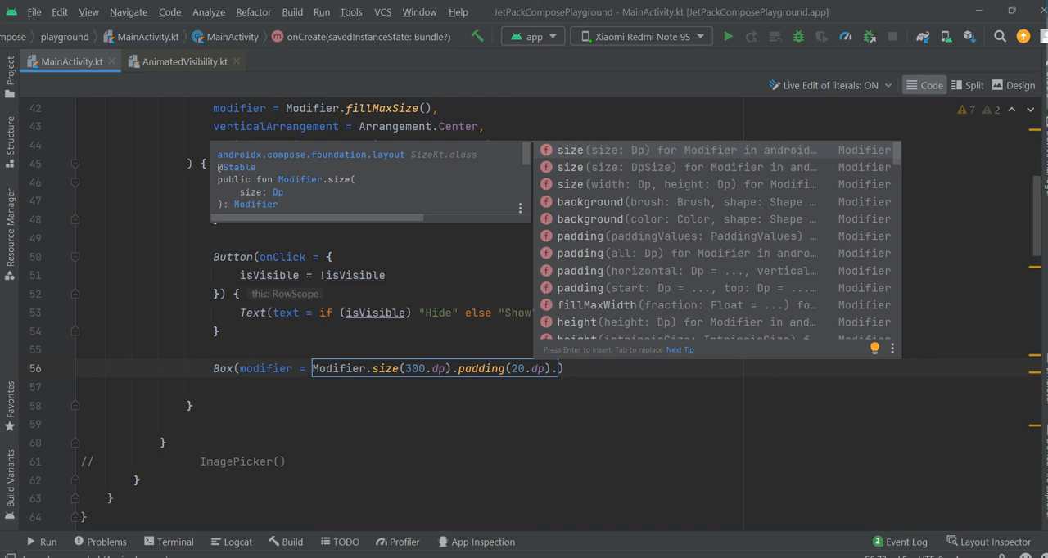
- Give the Box a Color.White background, then select the whole Box block to cut it
type("background(CO")
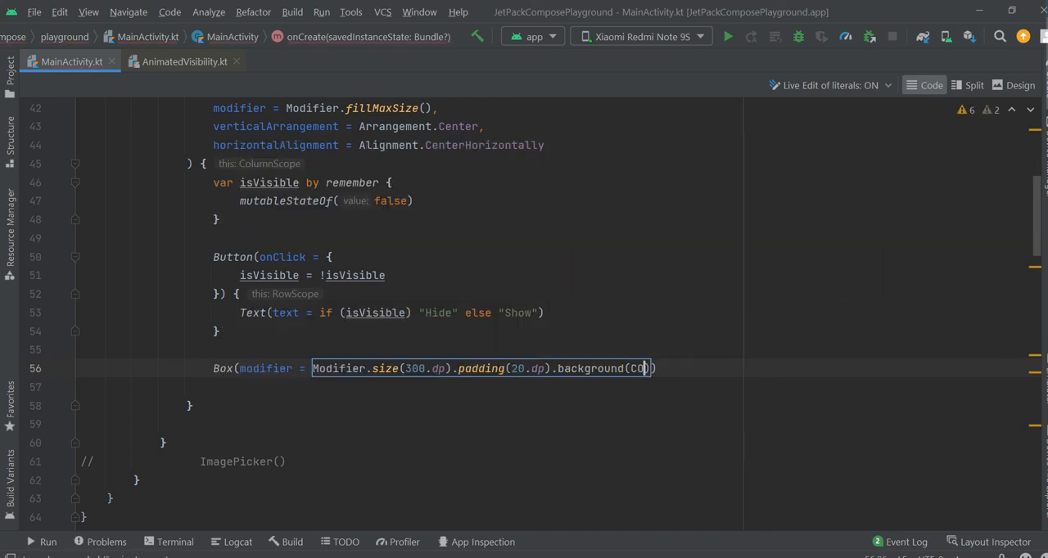
type("Color.White))")
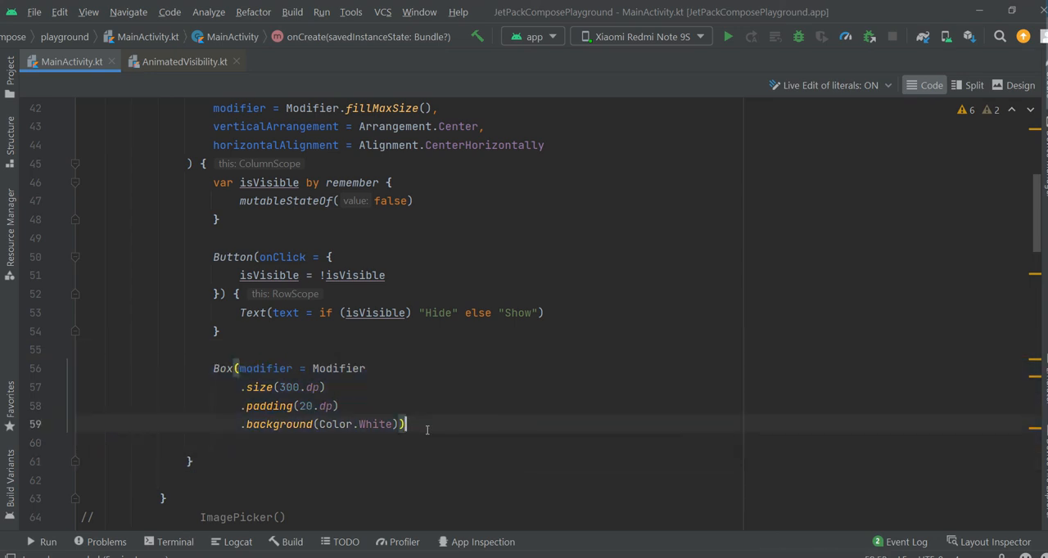
left_click_drag(213, 369, 406, 424)
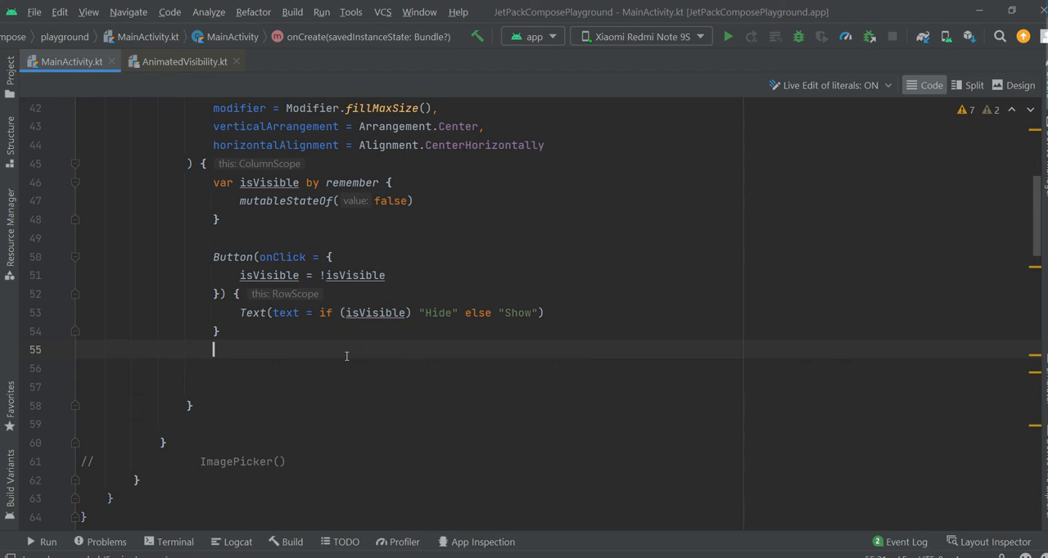
- Wrap the Box inside AnimatedVisibility(isVisible) { } below the Button
type("AnimatedVisibility(isVisible) {")
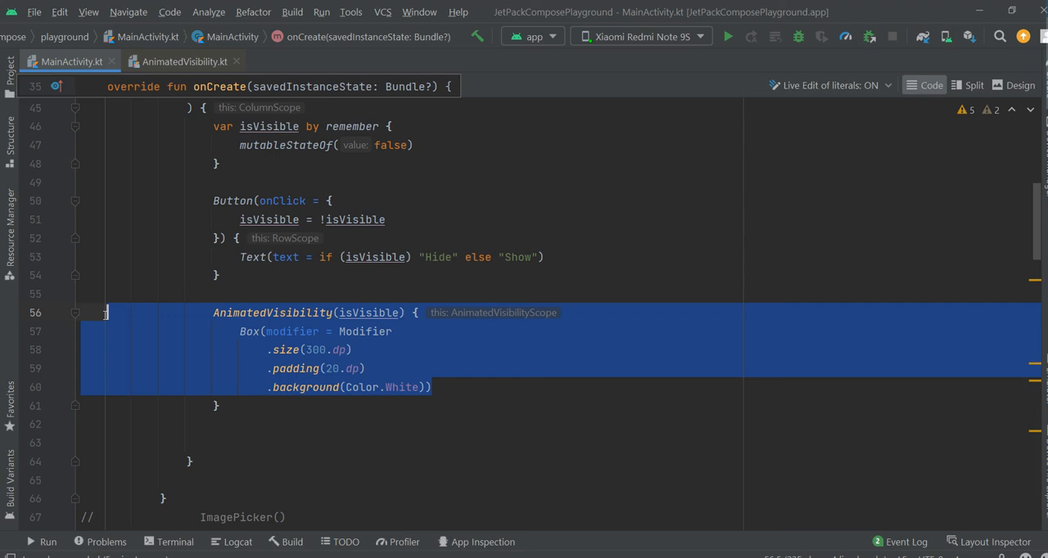
left_click(503, 504)
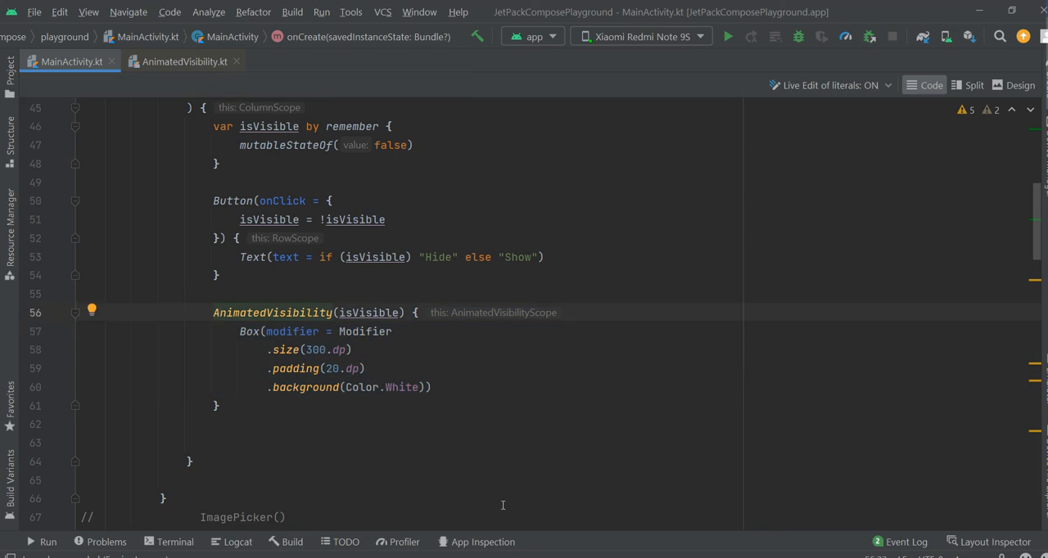
mouse_move(727, 36)
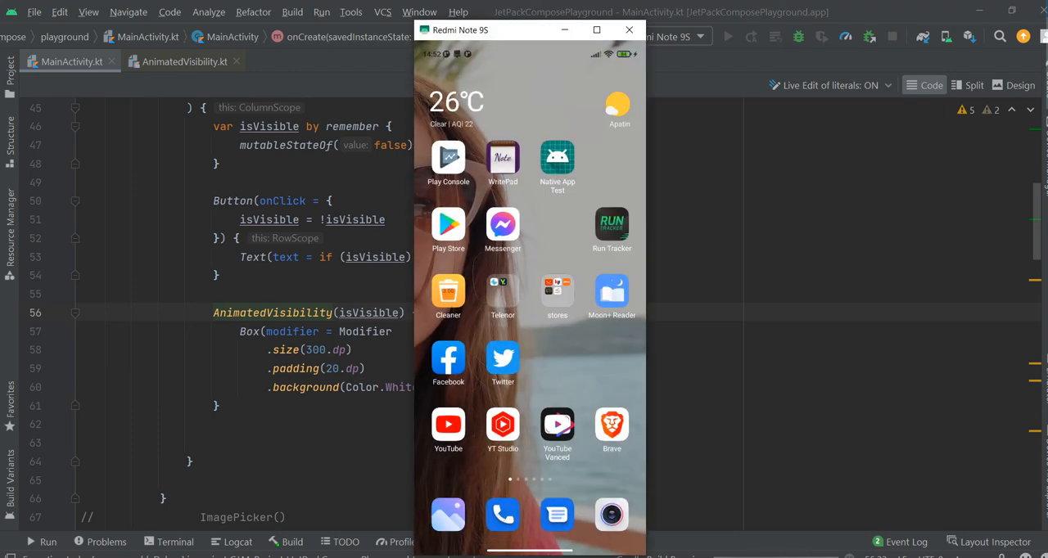
mouse_move(701, 414)
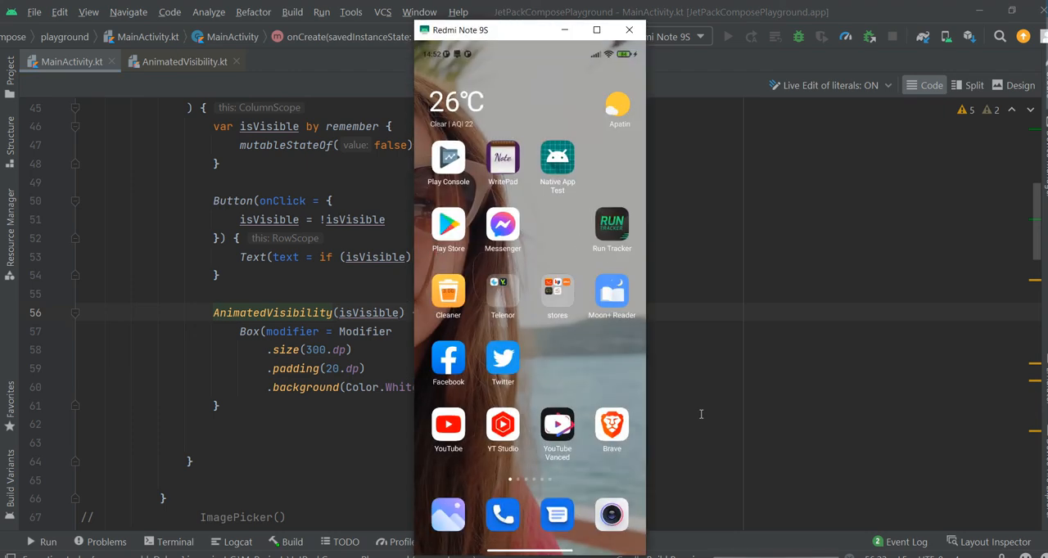
mouse_move(873, 277)
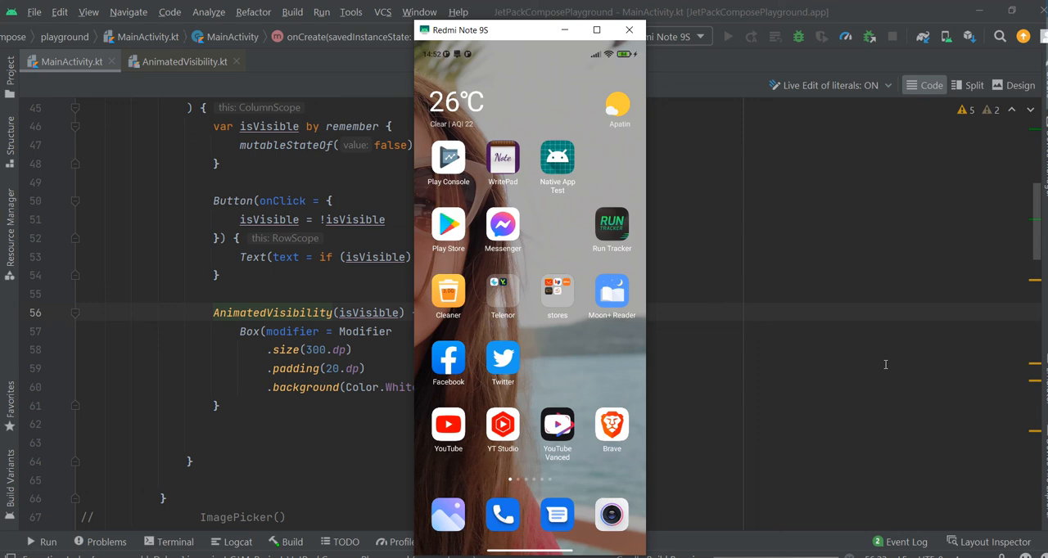
mouse_move(530, 222)
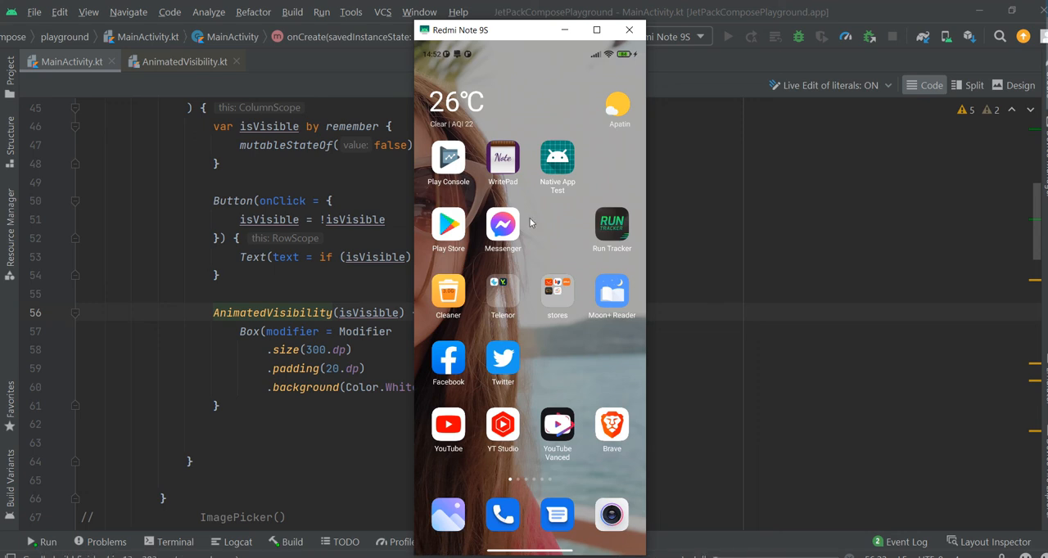
- Run on the Redmi Note 9S and tap Show/Hide repeatedly to toggle the white box
left_click(727, 36)
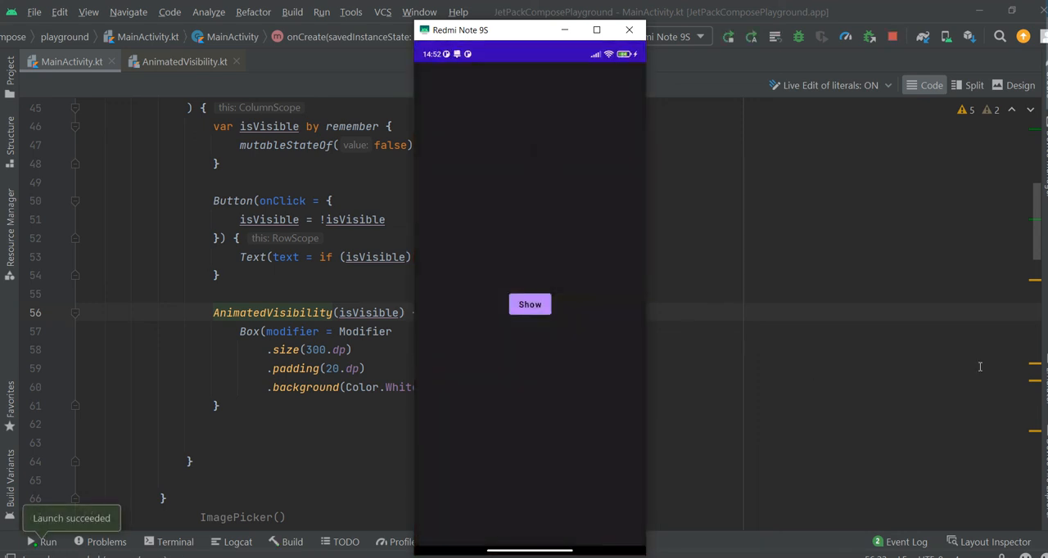
left_click(531, 305)
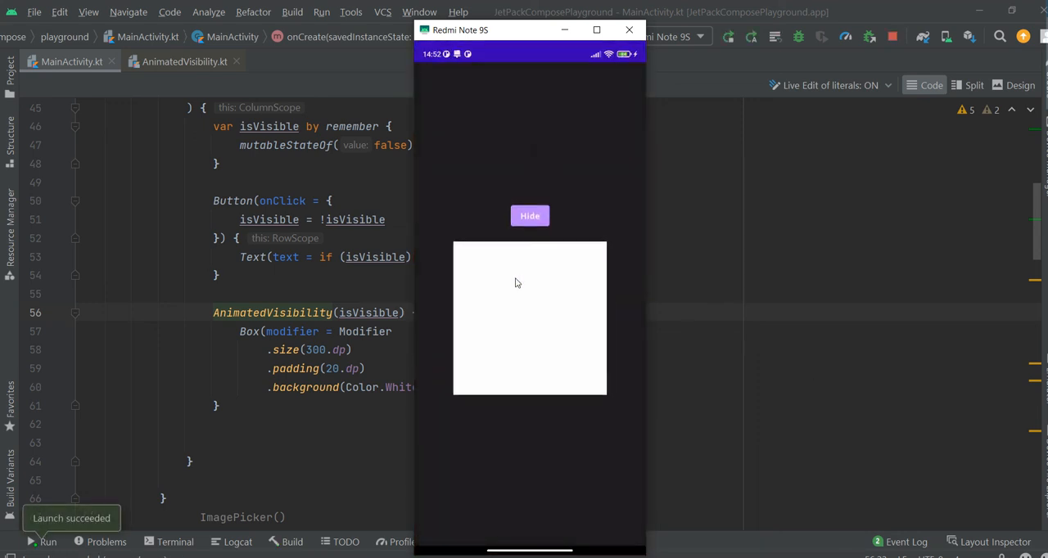
left_click(531, 216)
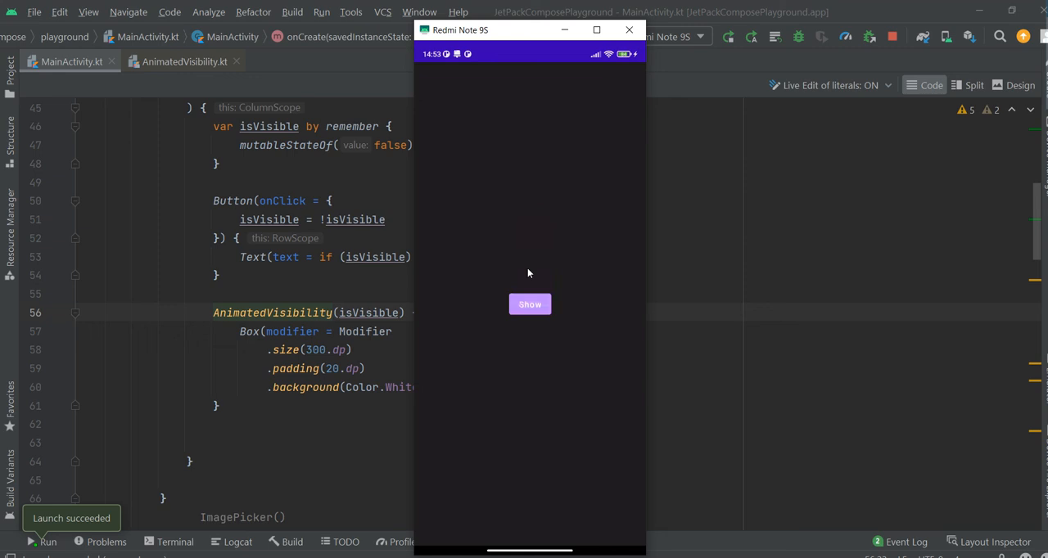
left_click(531, 305)
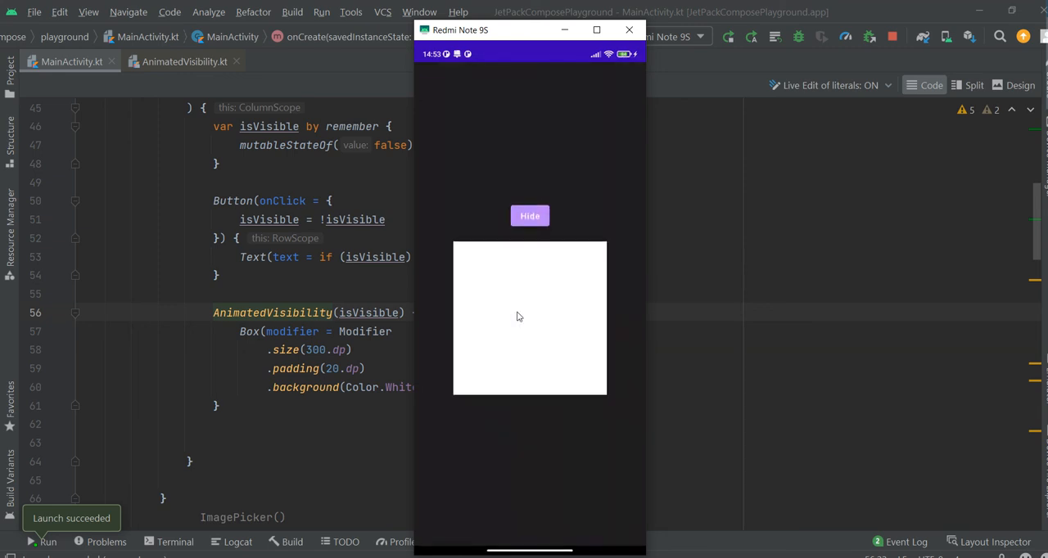
left_click(530, 216)
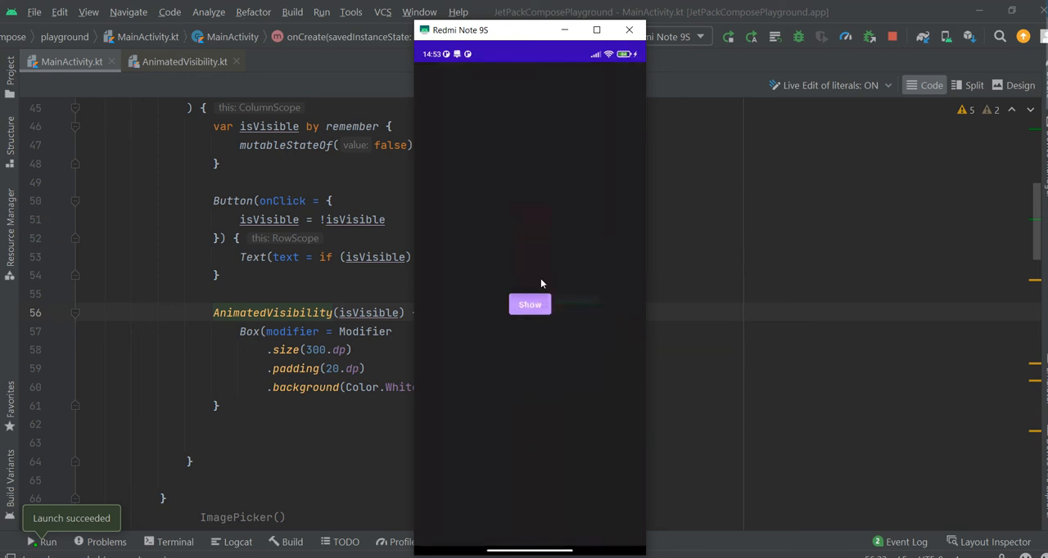
left_click(531, 305)
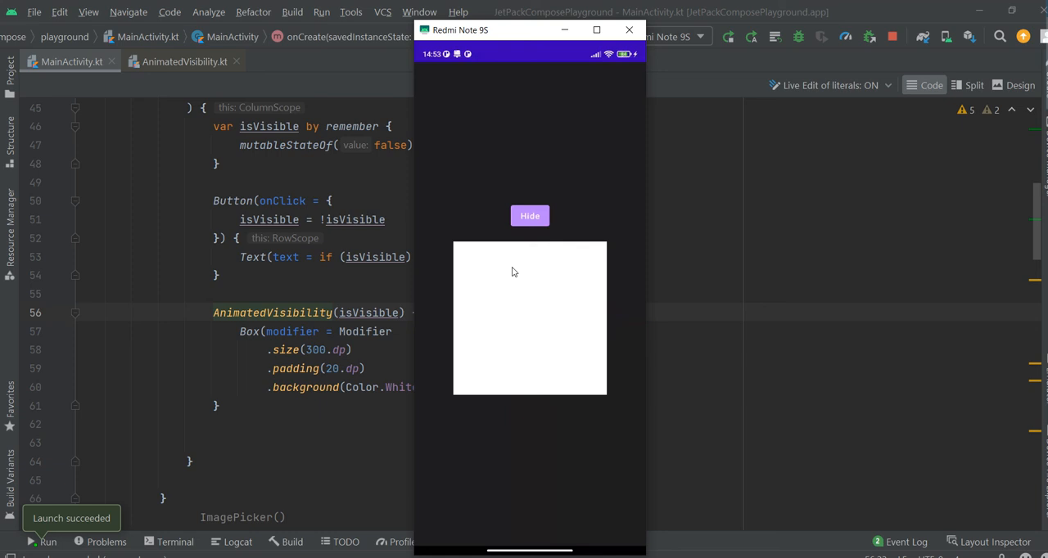
mouse_move(428, 365)
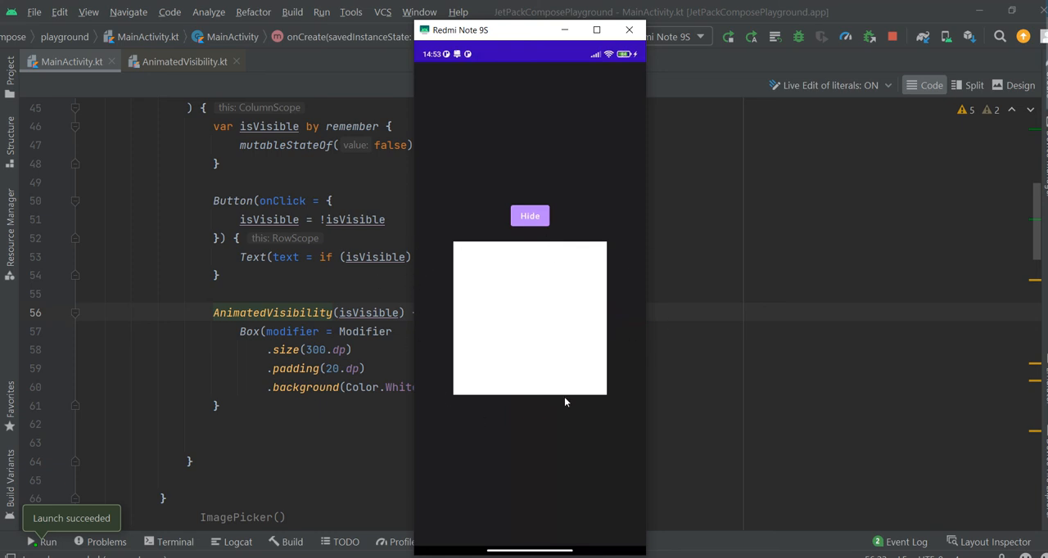
mouse_move(445, 478)
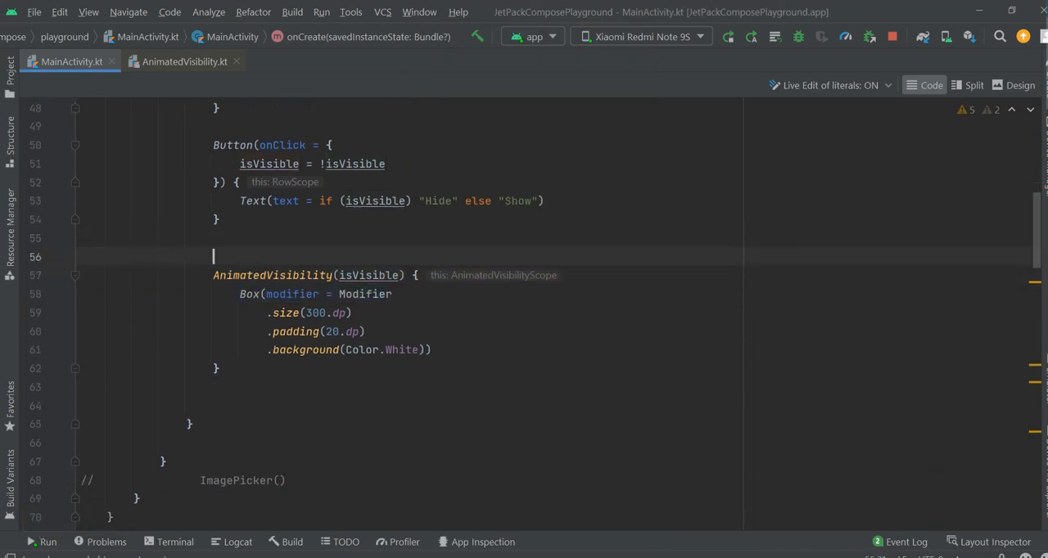
- Give the Column modifier = Modifier.fillMaxWidth().height(400.dp)
type("c")
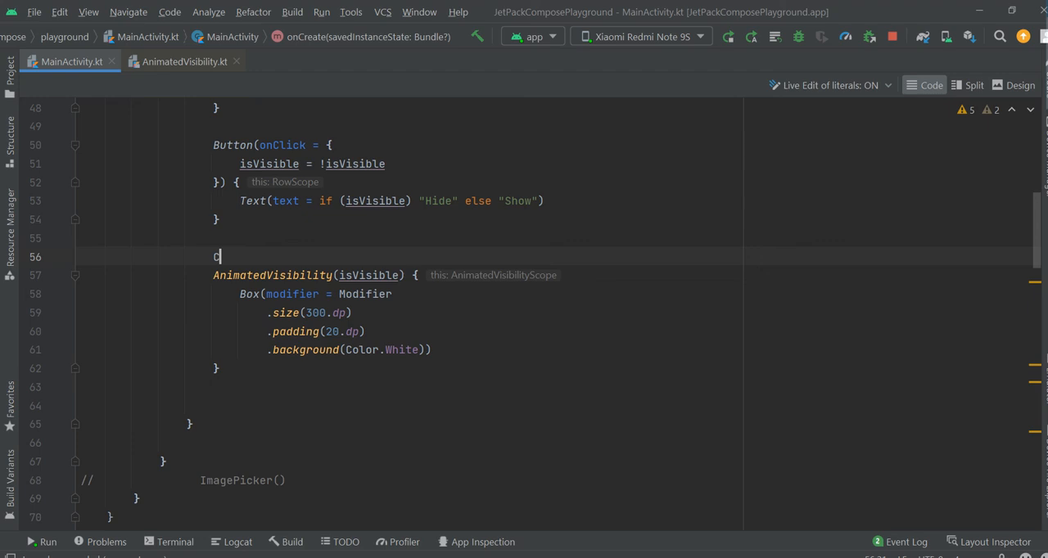
type("o")
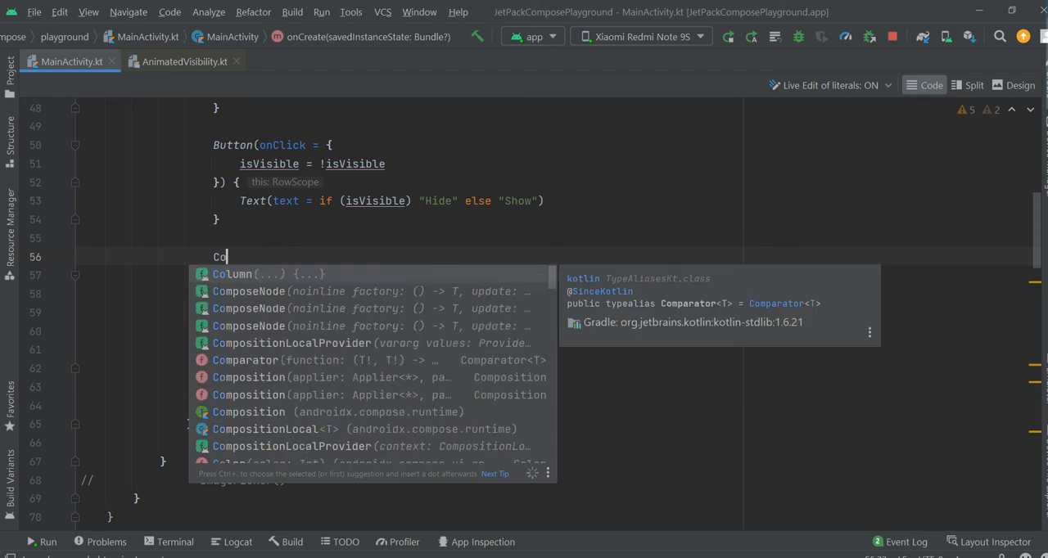
left_click(232, 274)
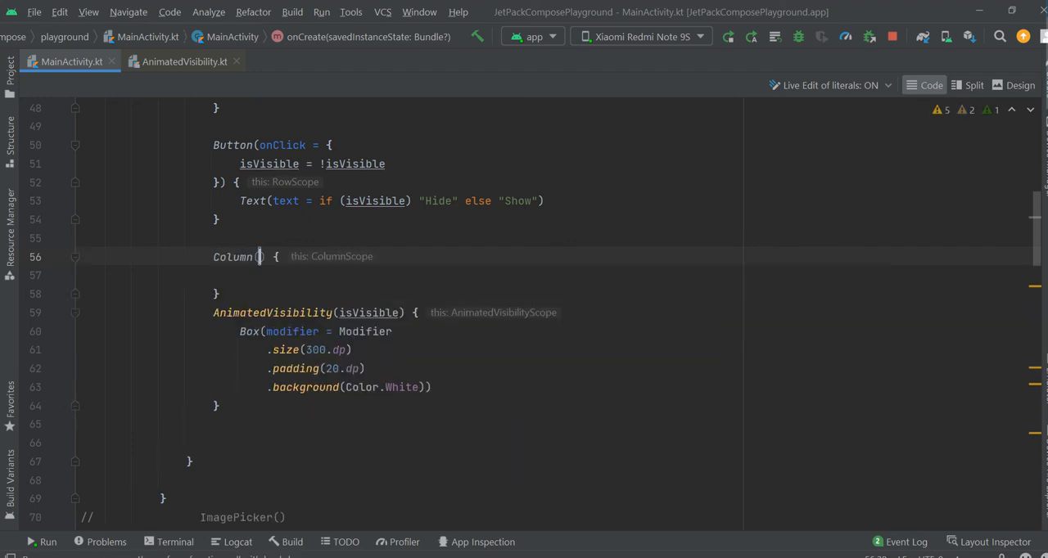
type("modif")
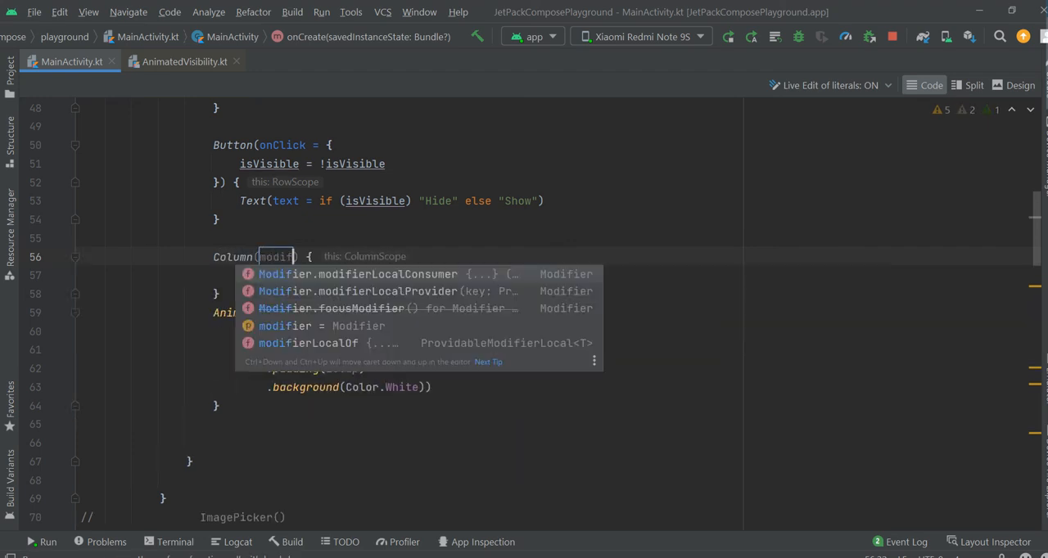
type("ier")
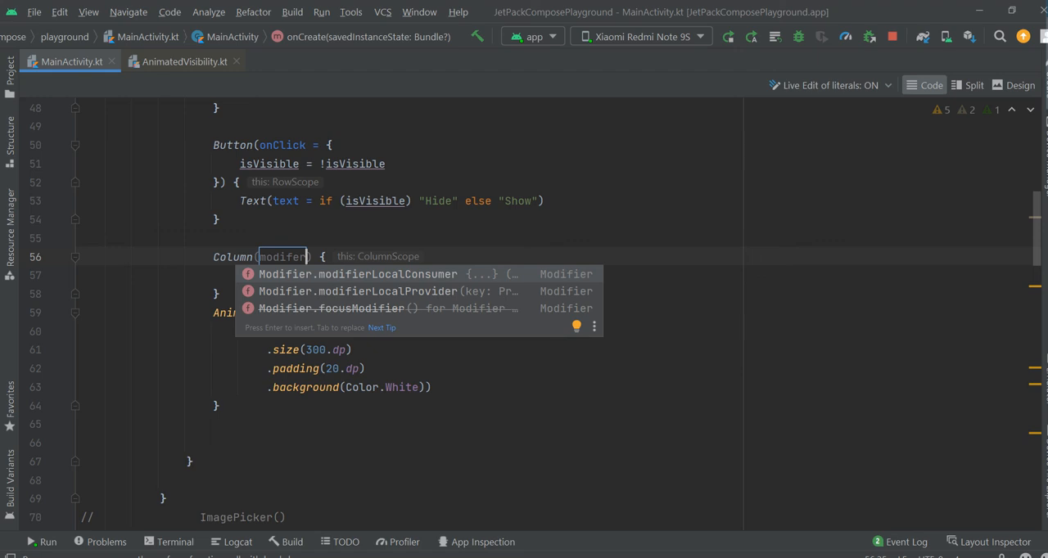
type("= Modifier")
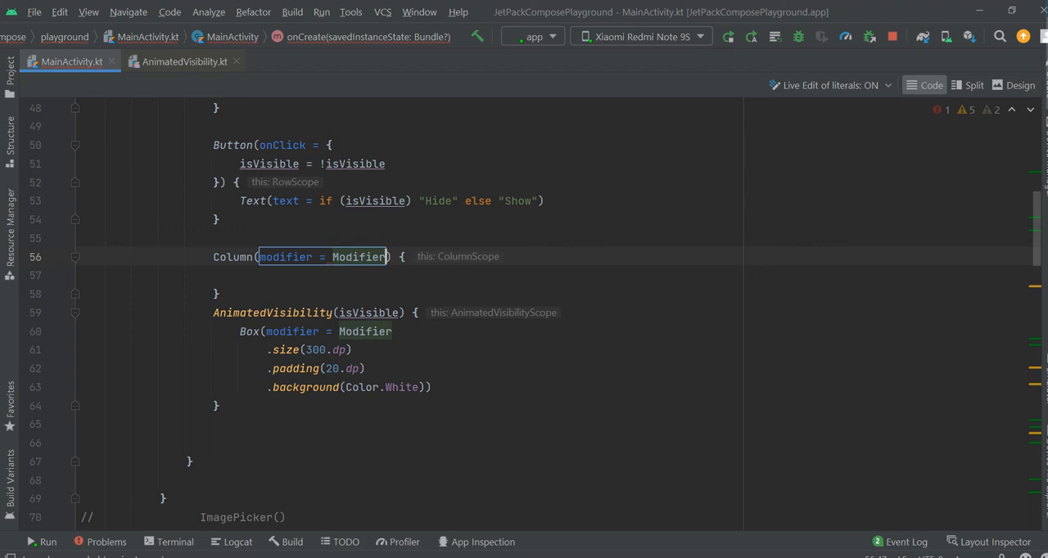
type(".fillMaxWidth(")
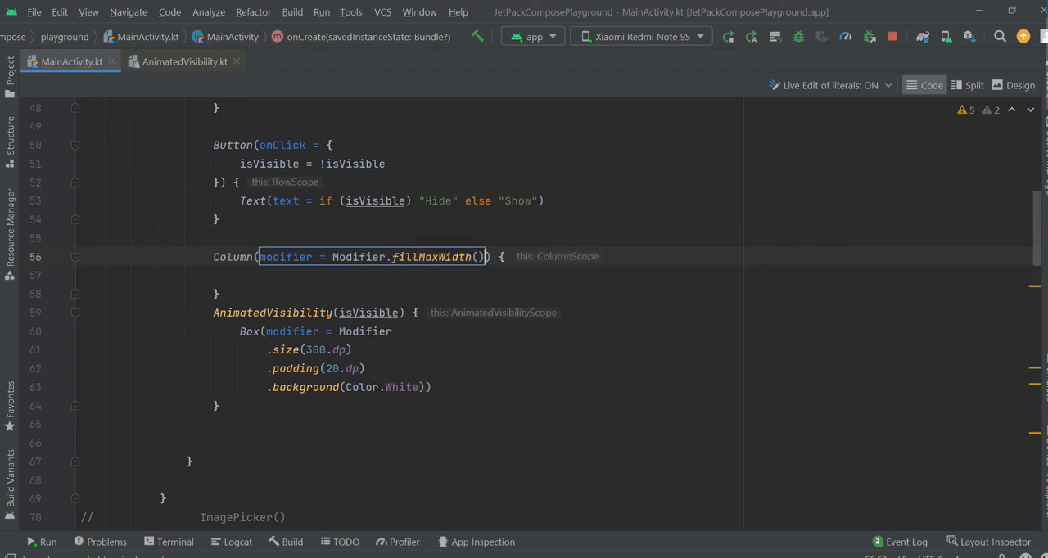
type(".height()")
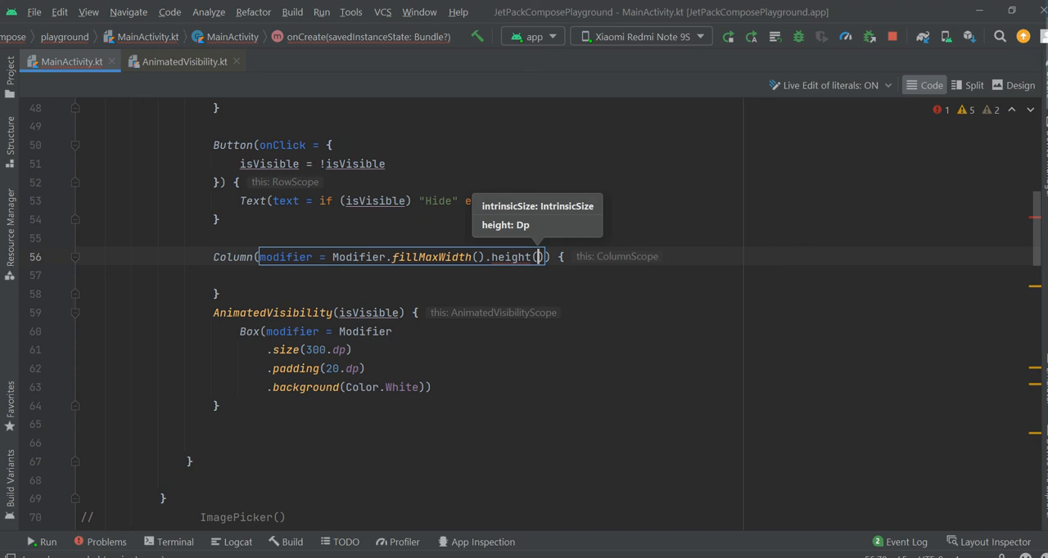
type("400")
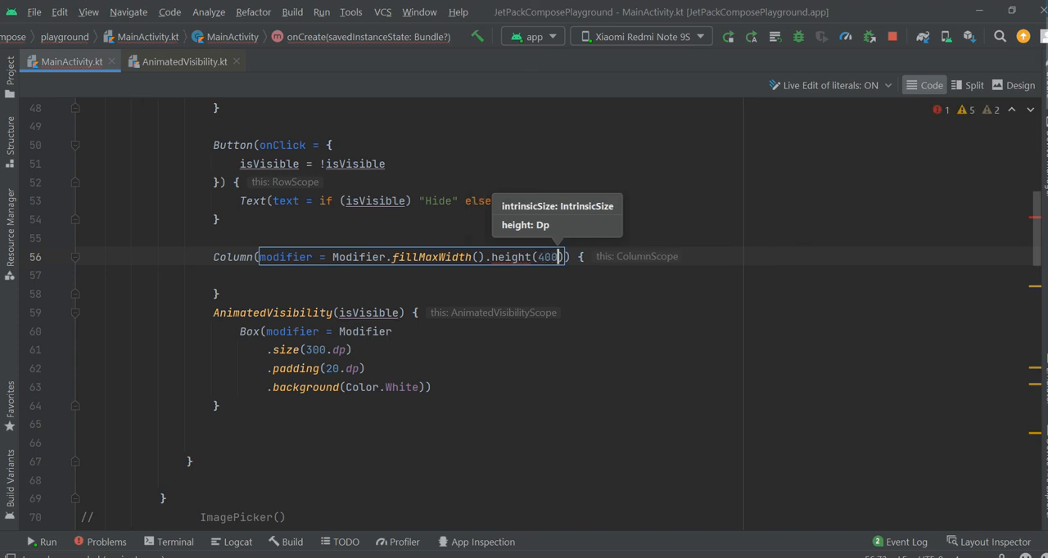
type(".dp")
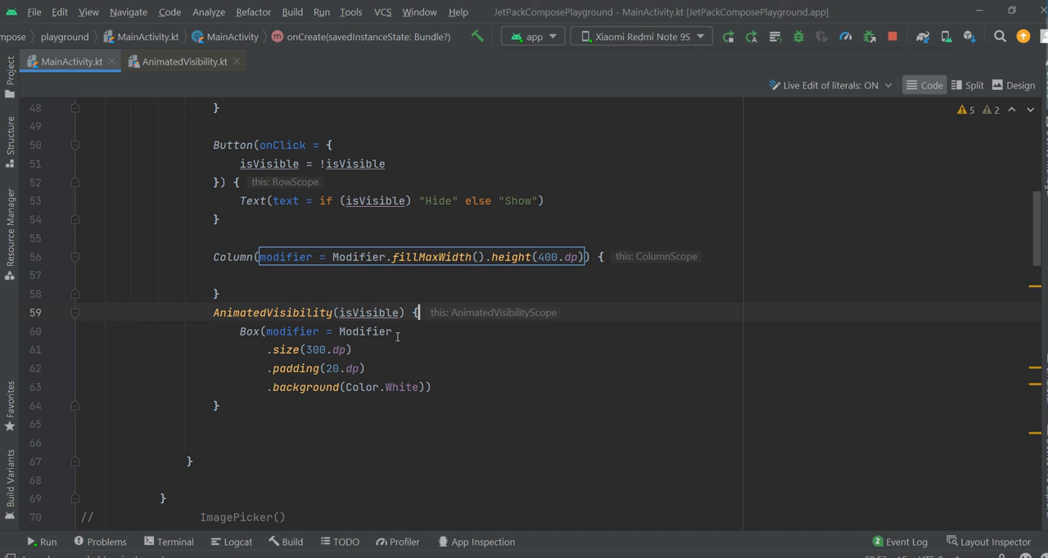
- Move the AnimatedVisibility block inside the Column body
left_click_drag(213, 311, 219, 406)
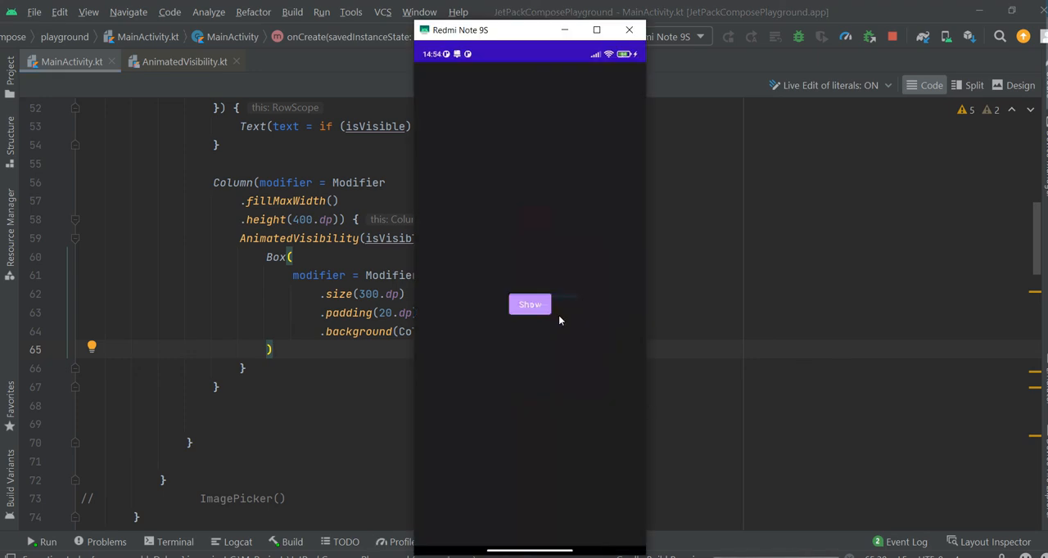
- Tap Show then Hide on the phone to confirm the white box toggles
left_click(531, 304)
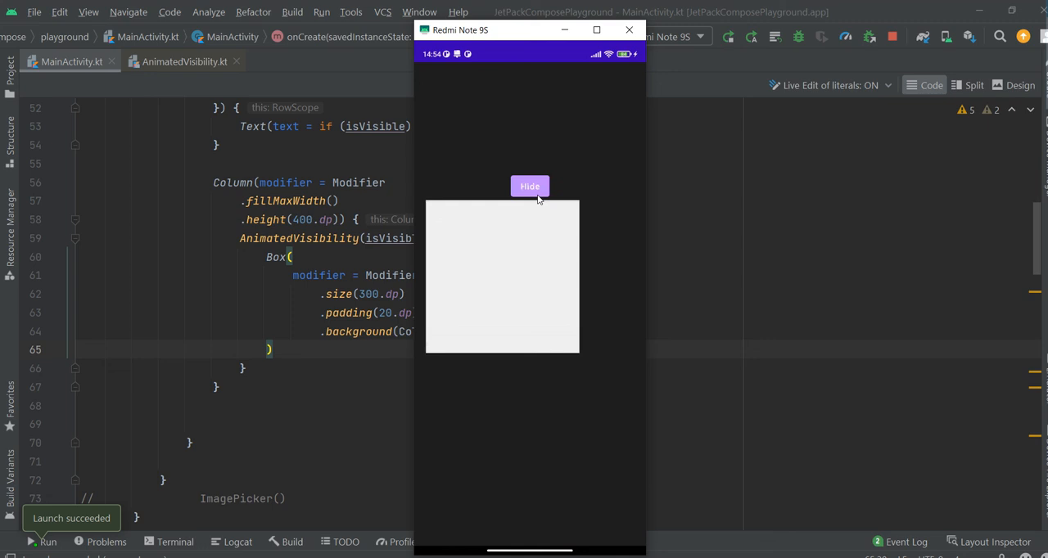
left_click(531, 186)
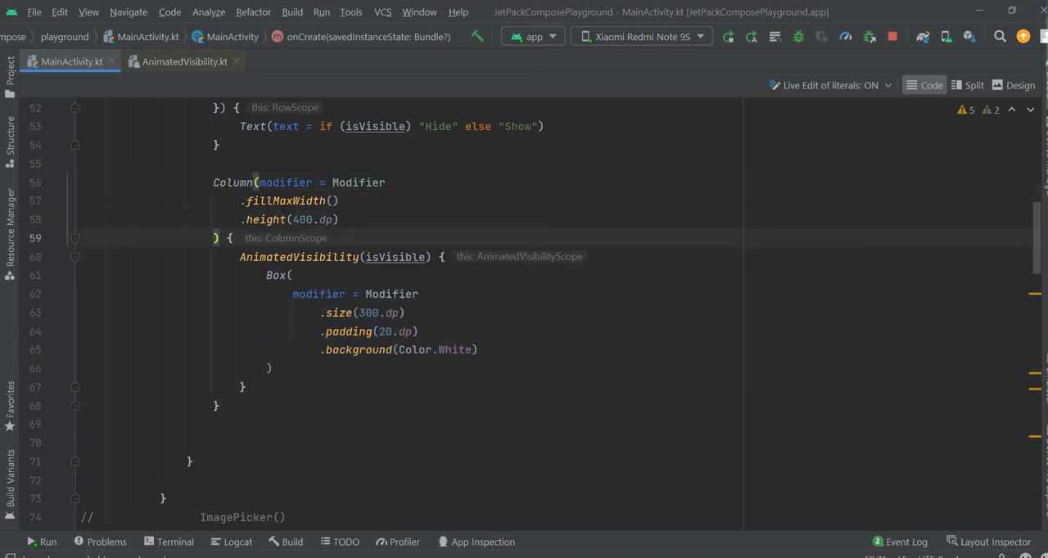
- Add horizontalAlignment = Alignment.CenterHorizontally and verticalArrangement = Arrangement.Center to the Column
type("hori")
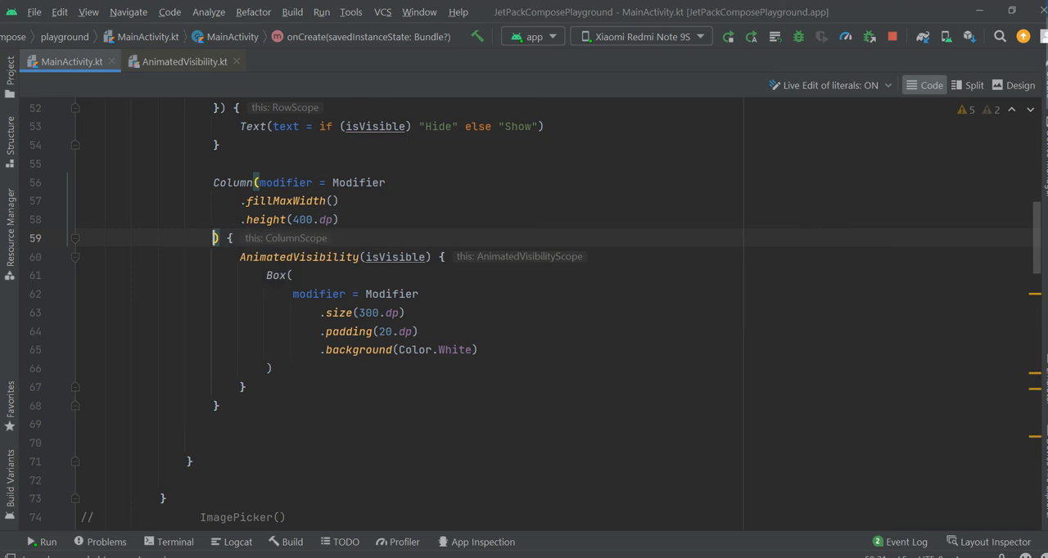
type("a")
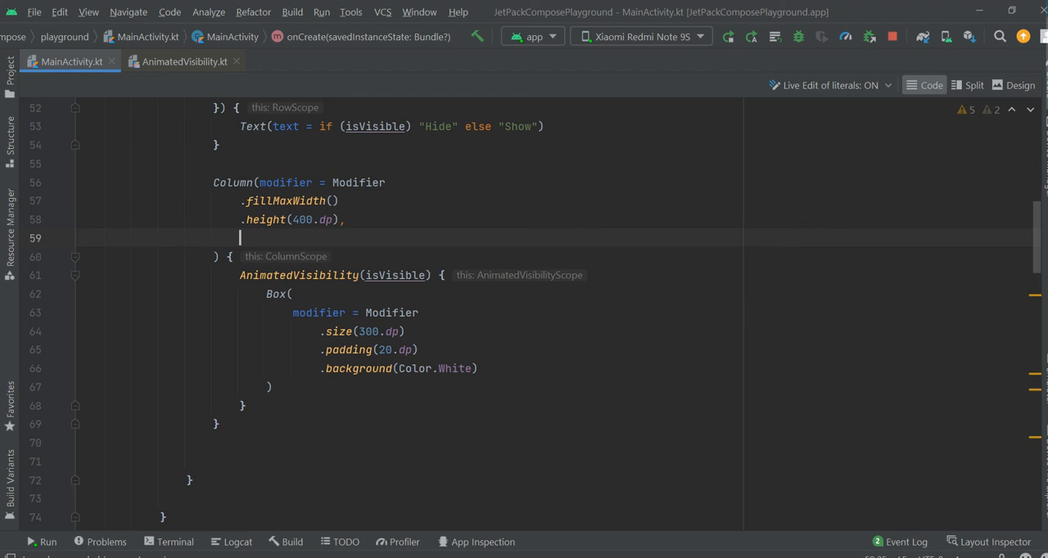
type("horizontalAlignment =")
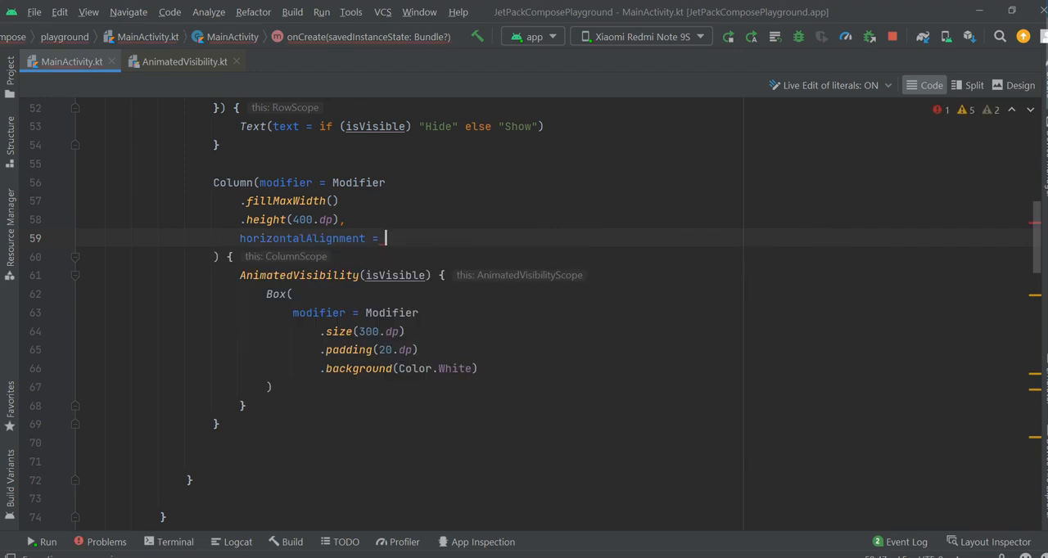
type("Alignment.CenterHorizontally")
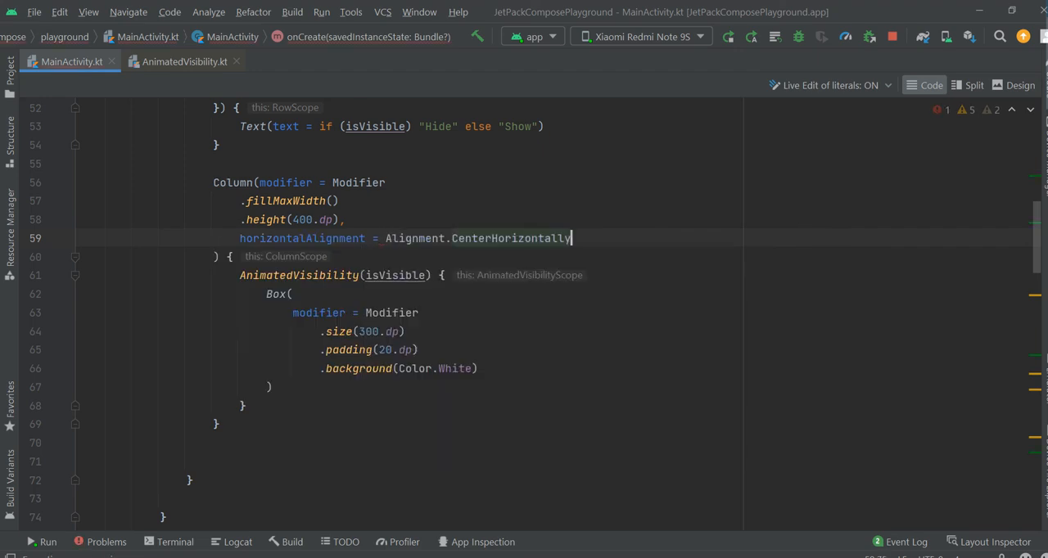
type("verticalArrangement =")
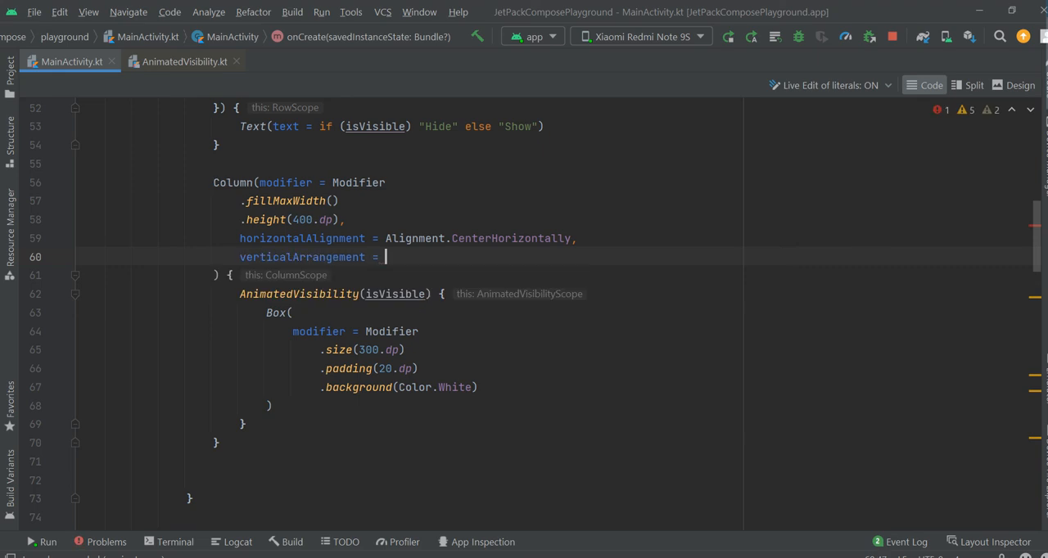
type("Arrangement.Center")
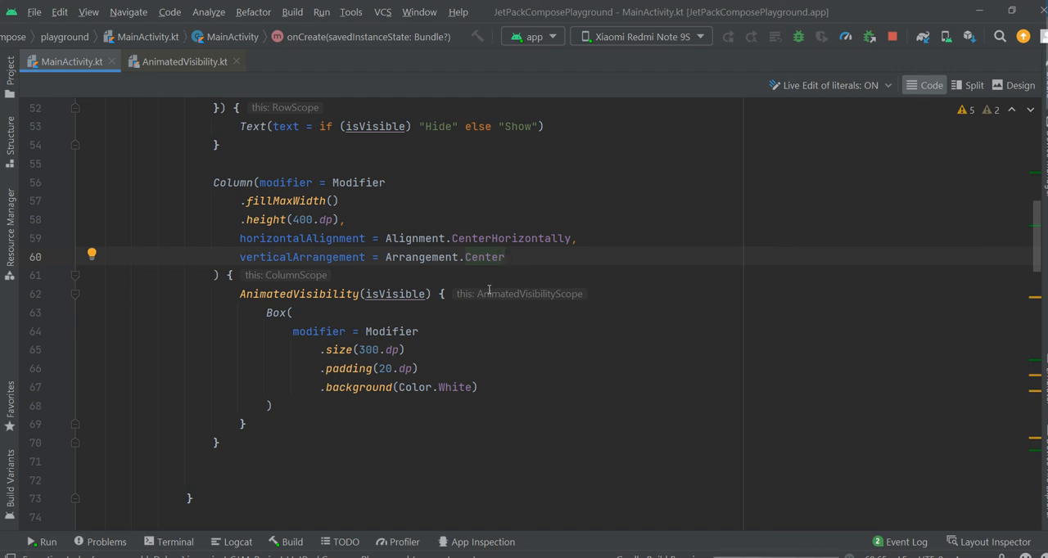
mouse_move(343, 475)
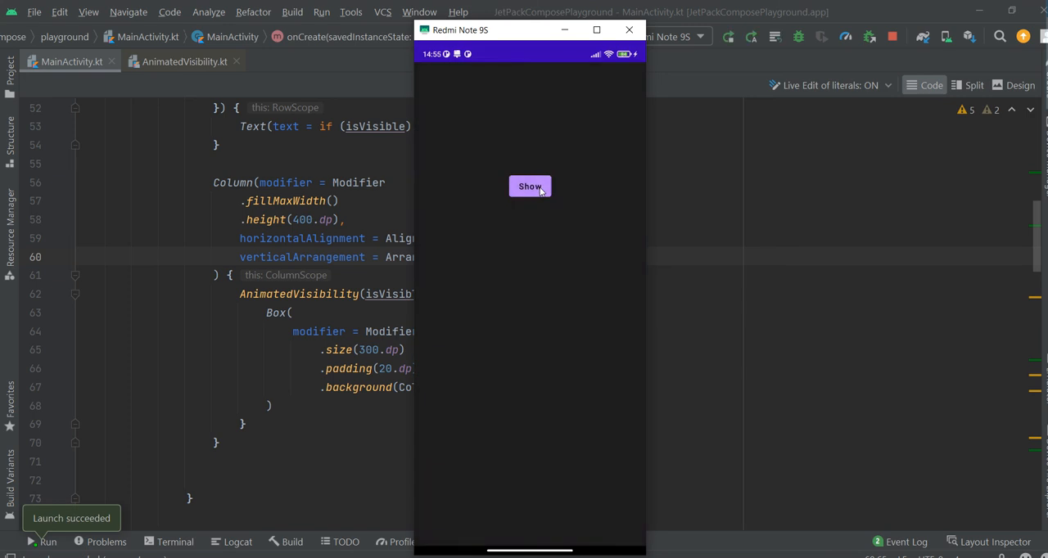
- Tap Show/Hide repeatedly to watch the centered box animate, then return to the editor
left_click(531, 187)
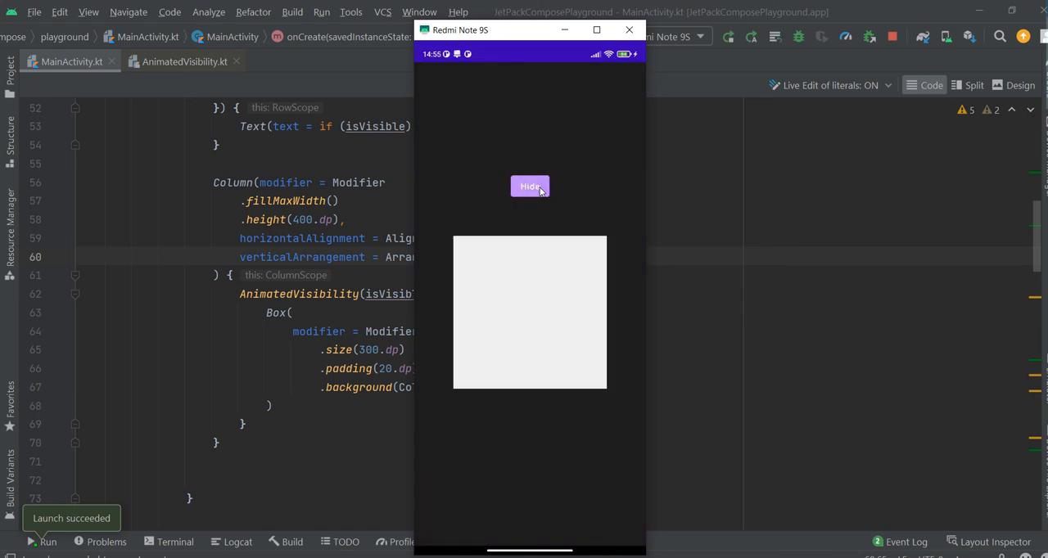
left_click(530, 187)
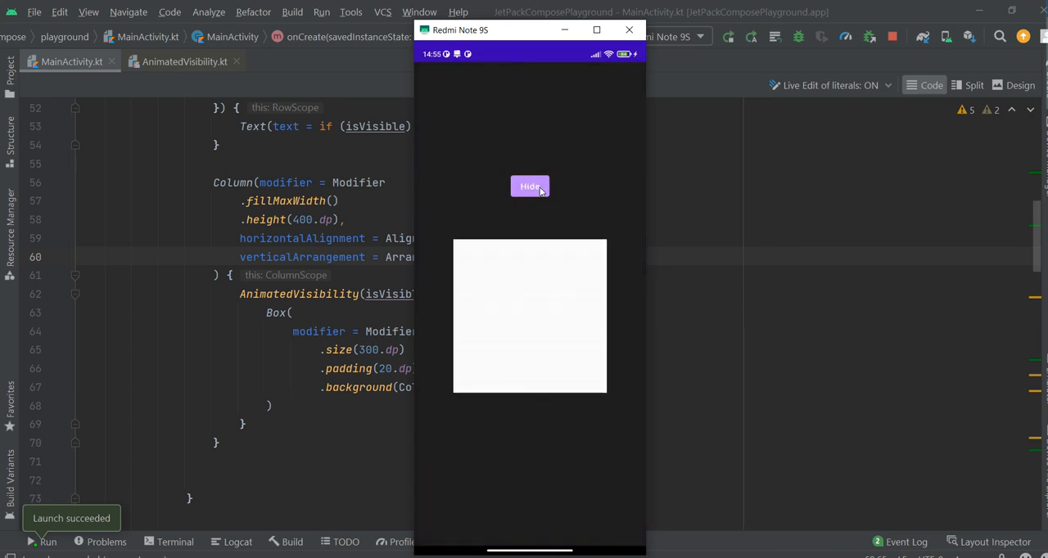
left_click(531, 186)
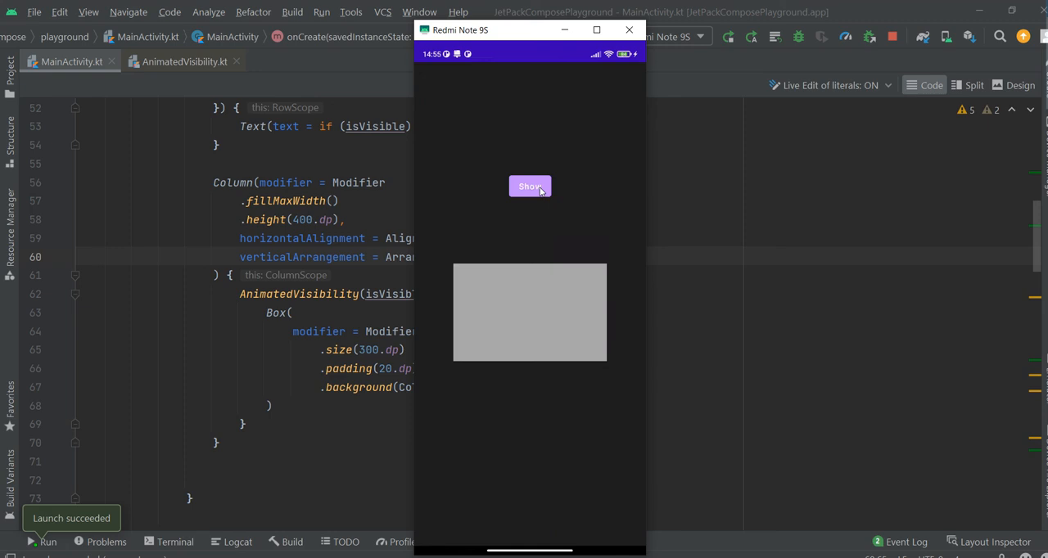
left_click(531, 187)
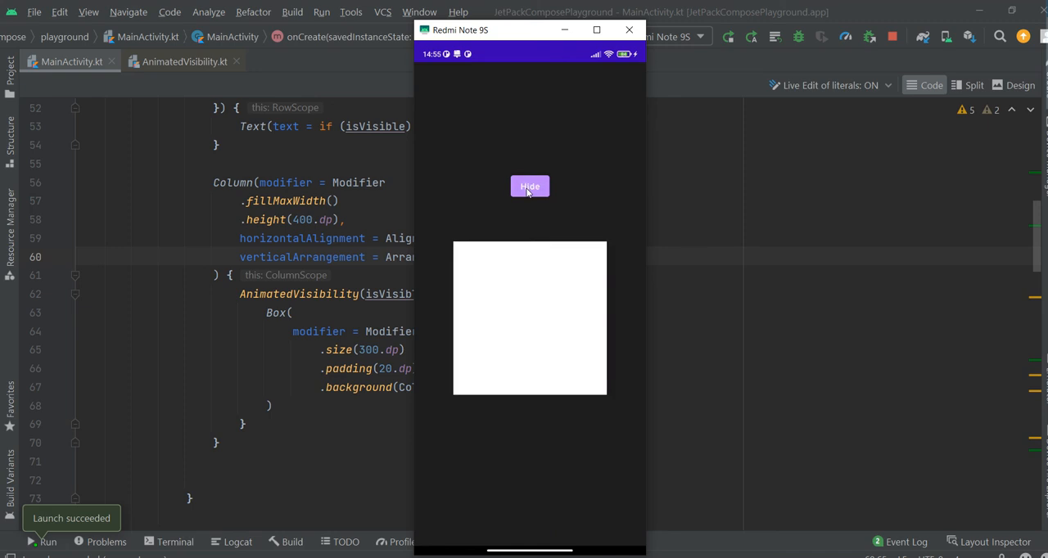
left_click(530, 186)
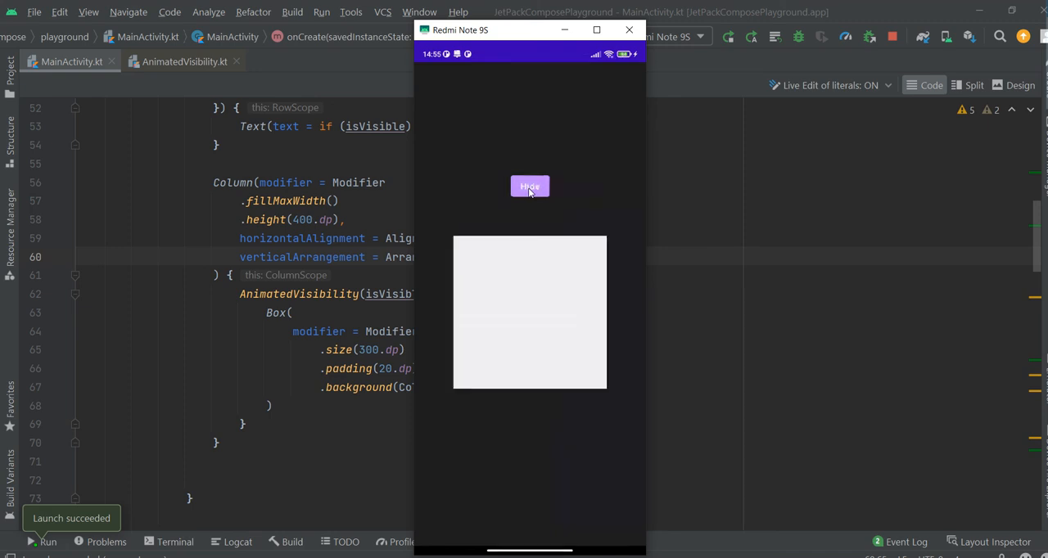
left_click(531, 187)
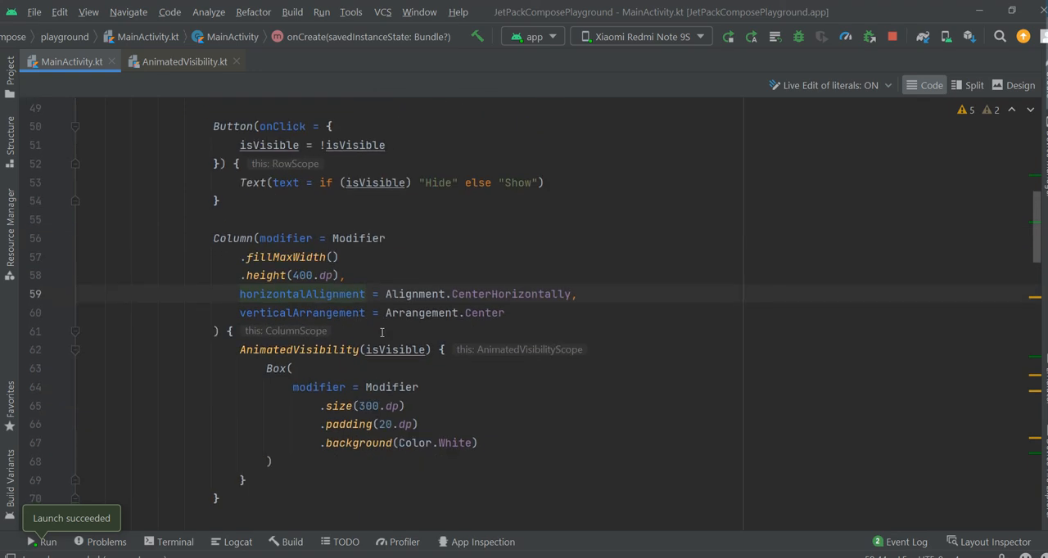